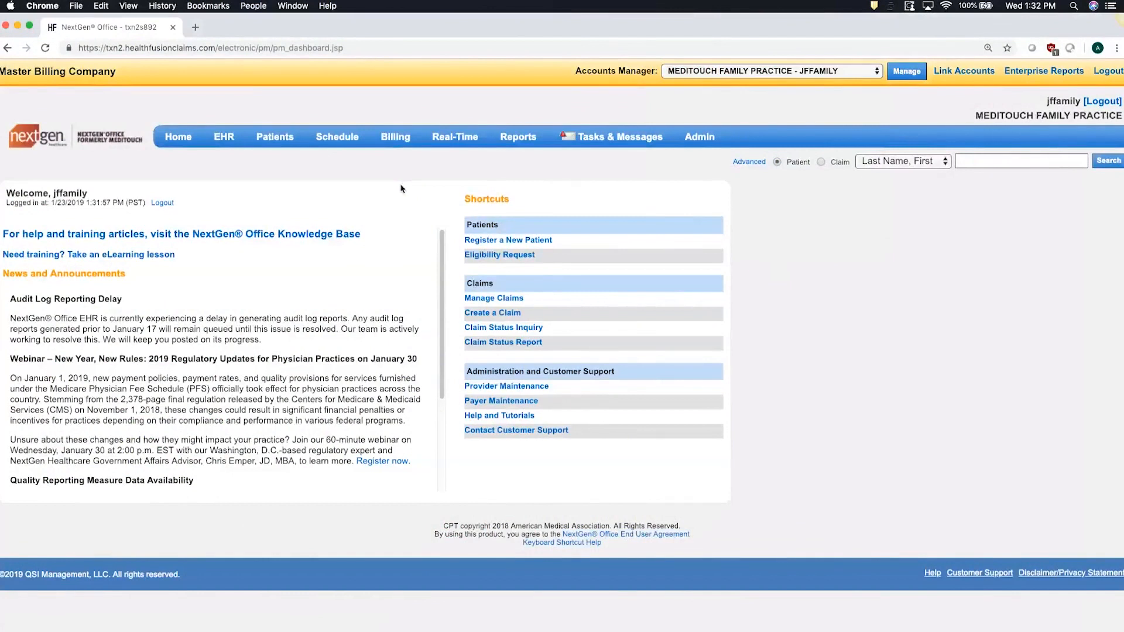
# - Open a blank new-patient registration form from the Patients menu
pyautogui.click(274, 136)
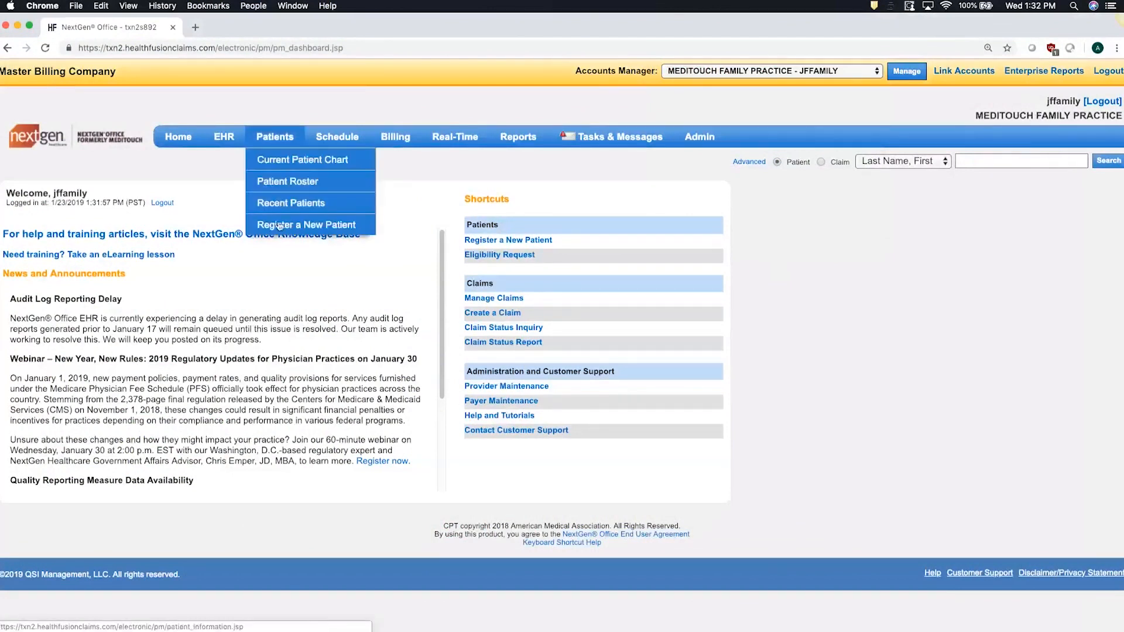
pyautogui.click(307, 224)
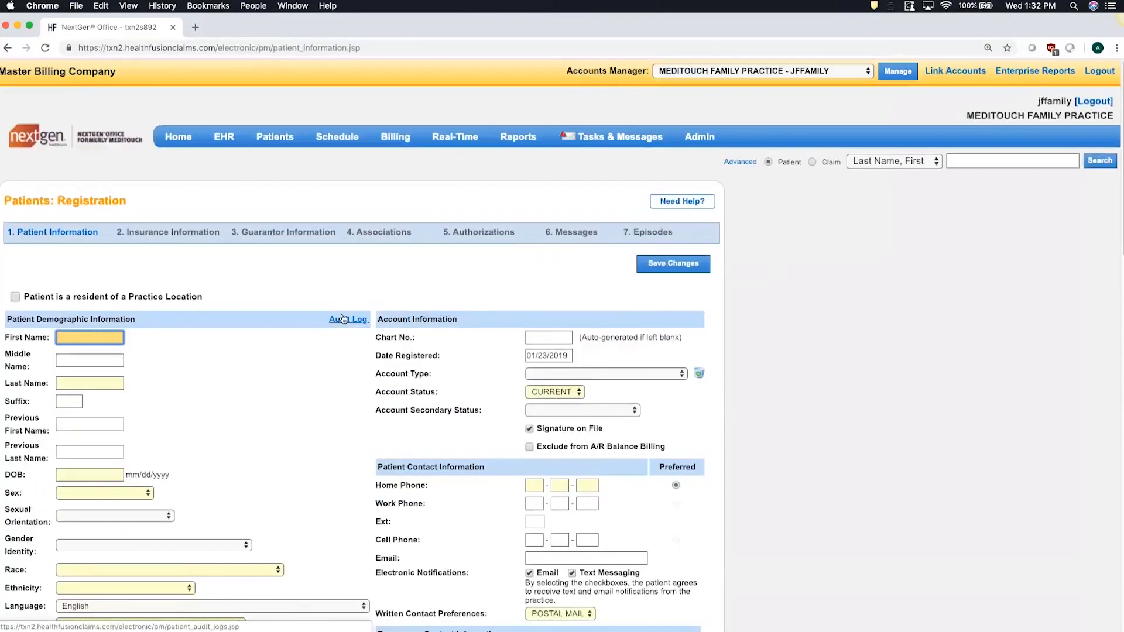
pyautogui.click(454, 137)
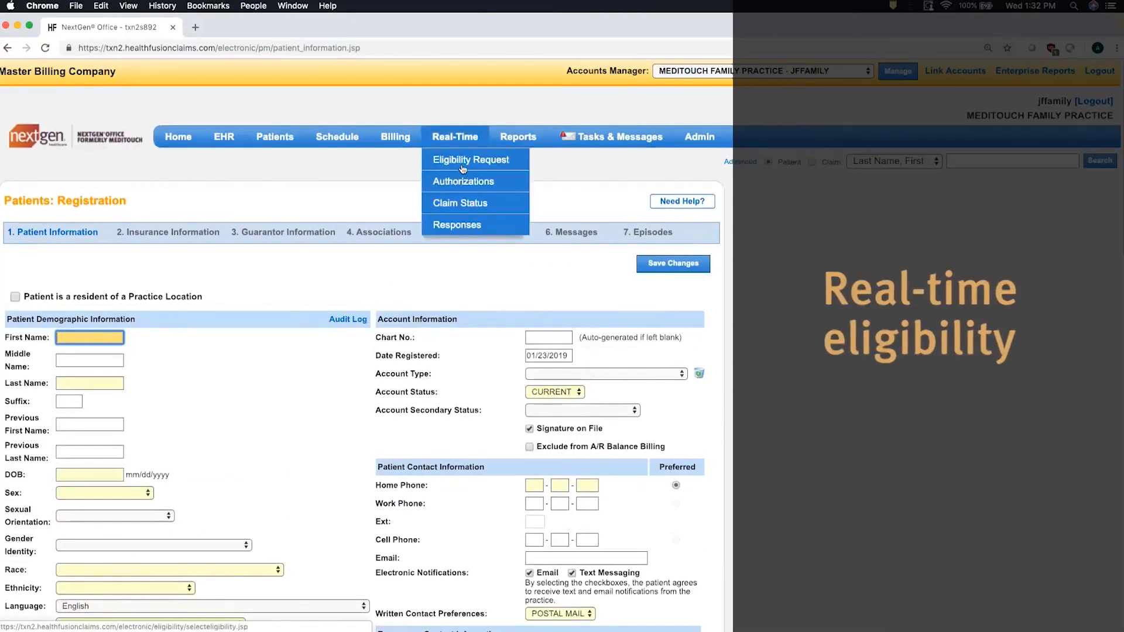
pyautogui.click(470, 160)
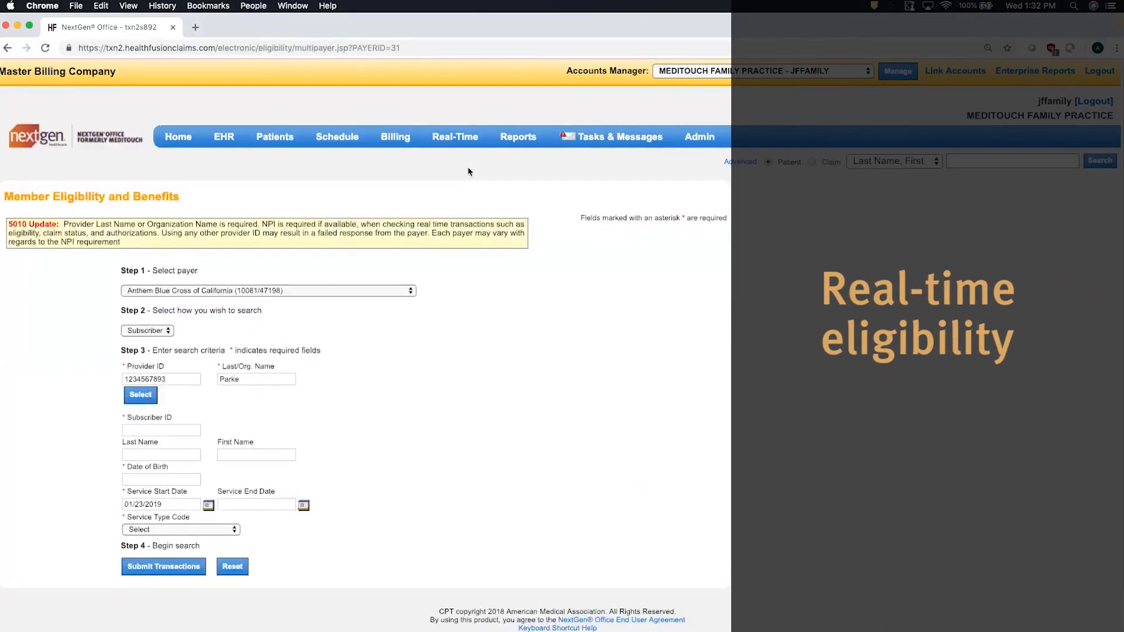
pyautogui.click(454, 137)
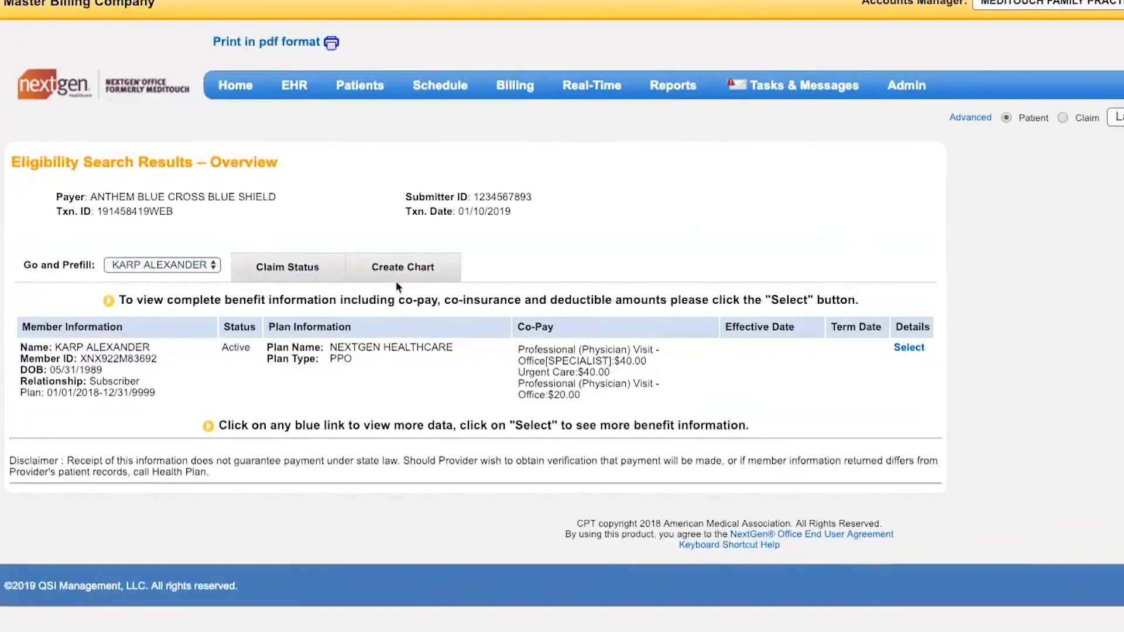
pyautogui.moveTo(399, 280)
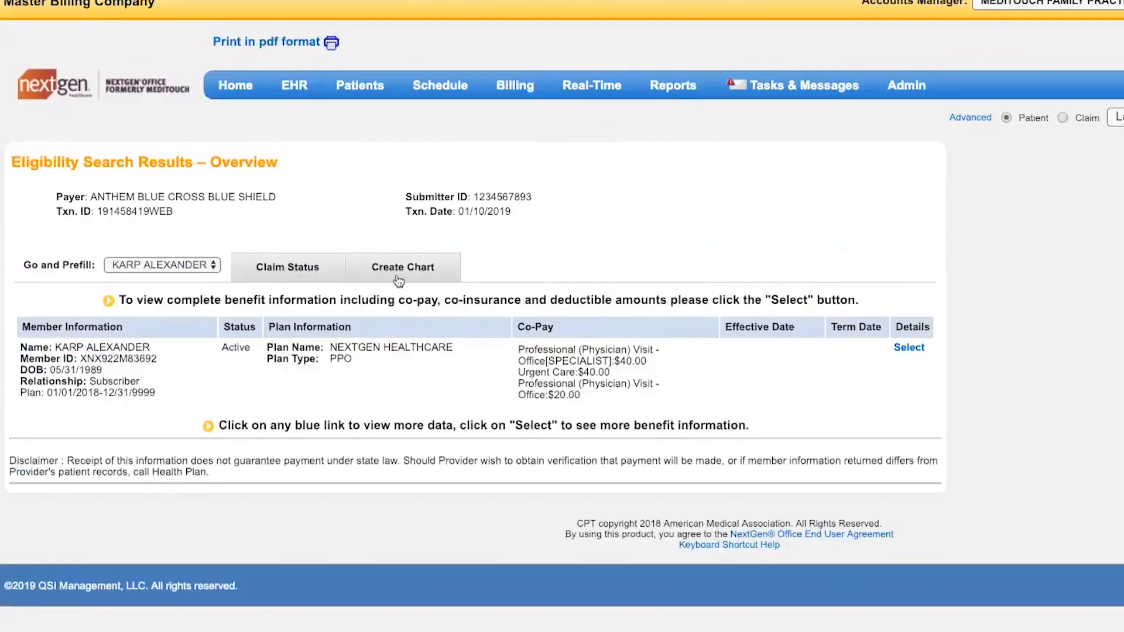
pyautogui.click(402, 267)
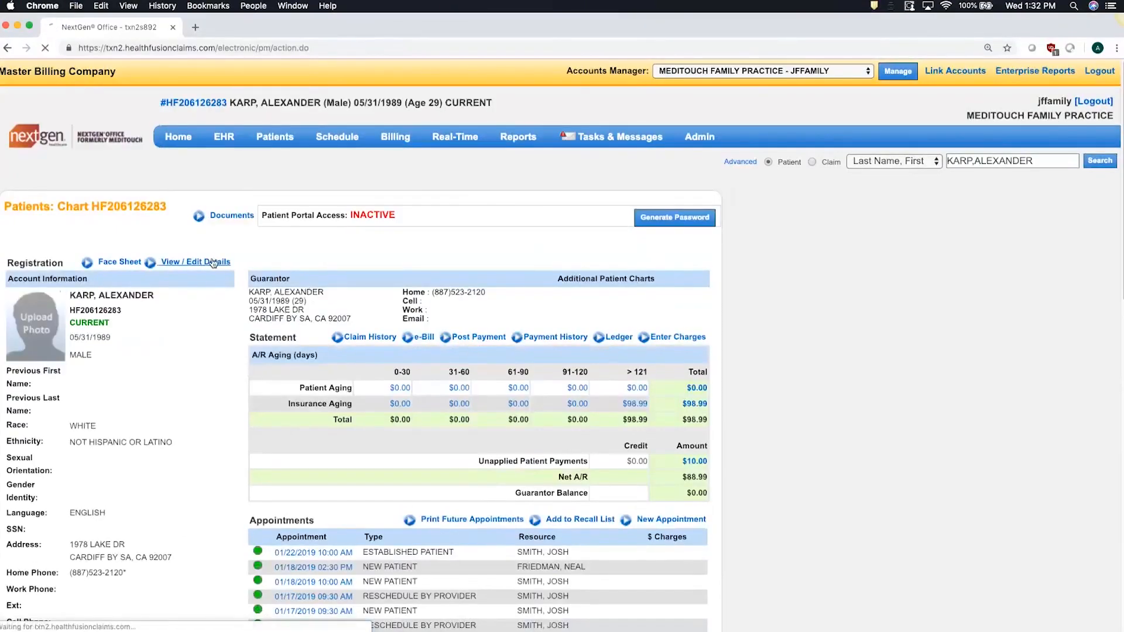
# - Open the EHR Patient Tracker listing the 01/23/2019 appointments
pyautogui.click(195, 262)
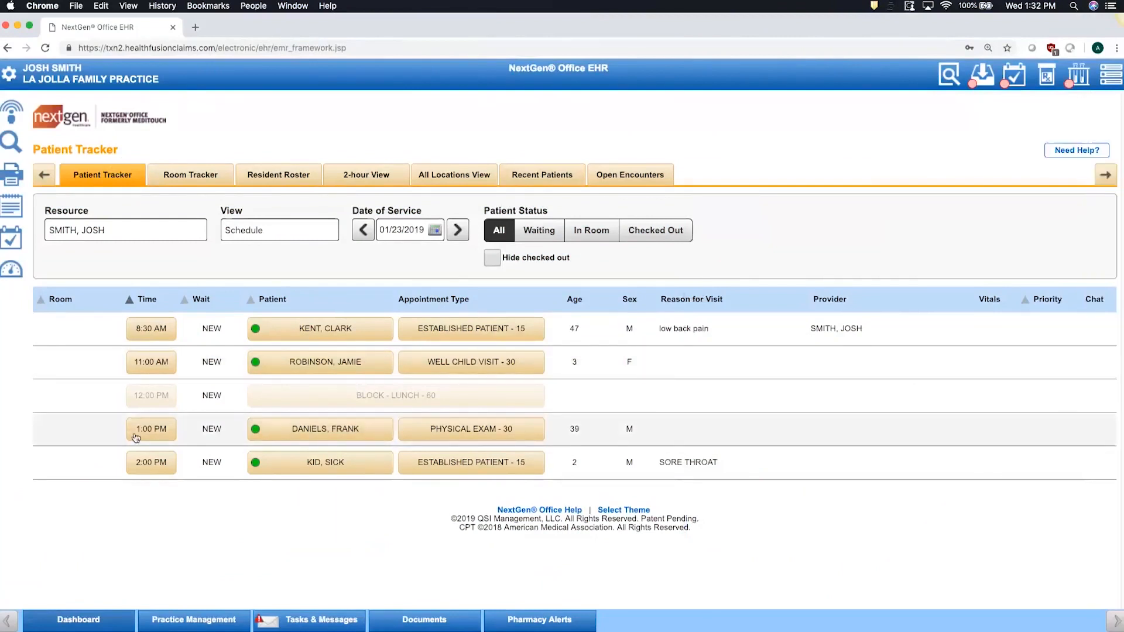
pyautogui.click(324, 428)
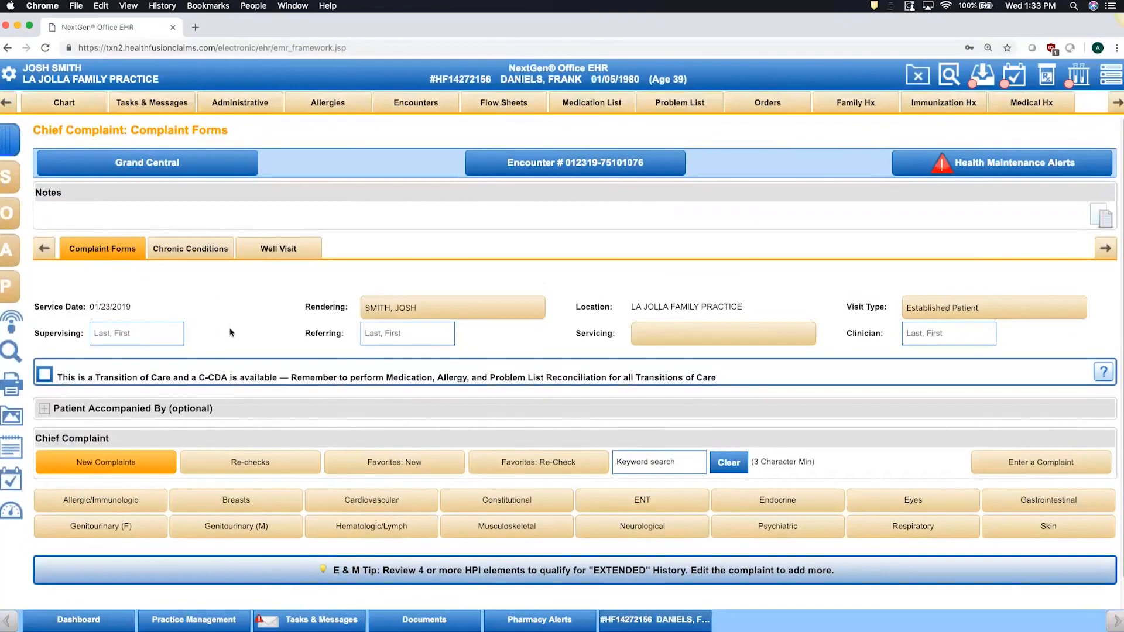
pyautogui.moveTo(163, 217)
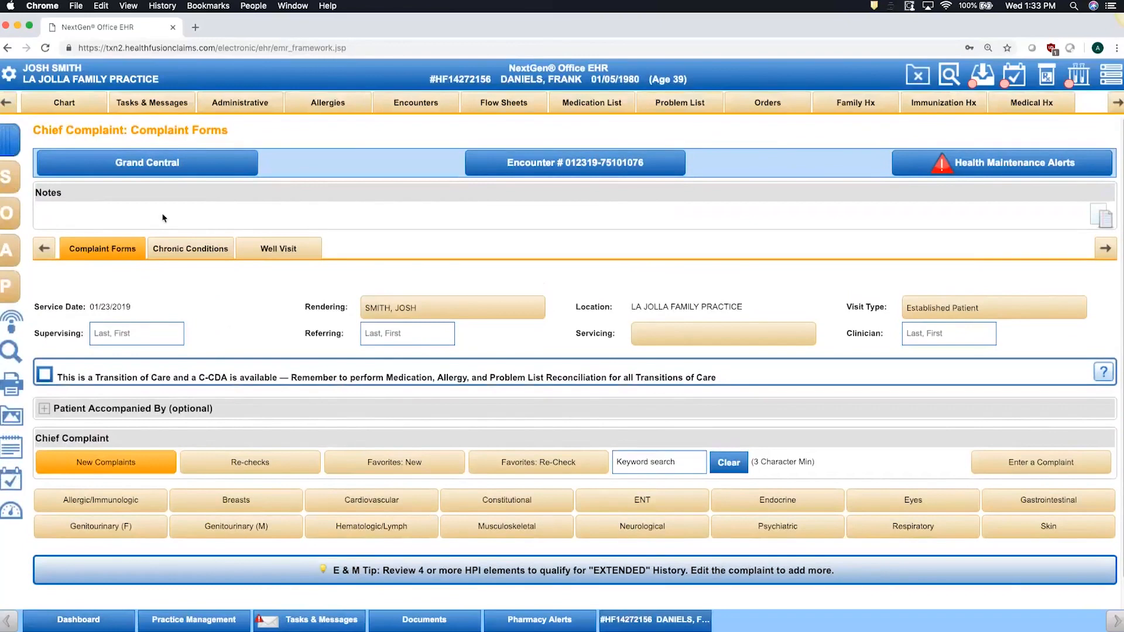
# - In Grand Central, choose the Musculoskeletal LOW BACK STRAIN blueprint and review its preview
pyautogui.click(146, 163)
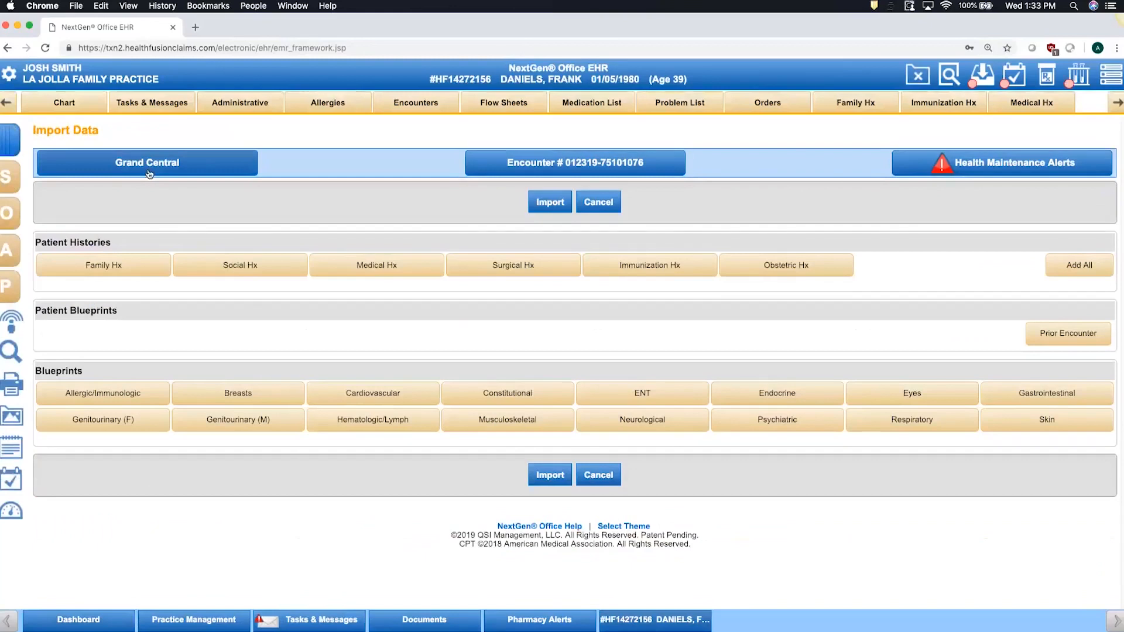
pyautogui.moveTo(258, 326)
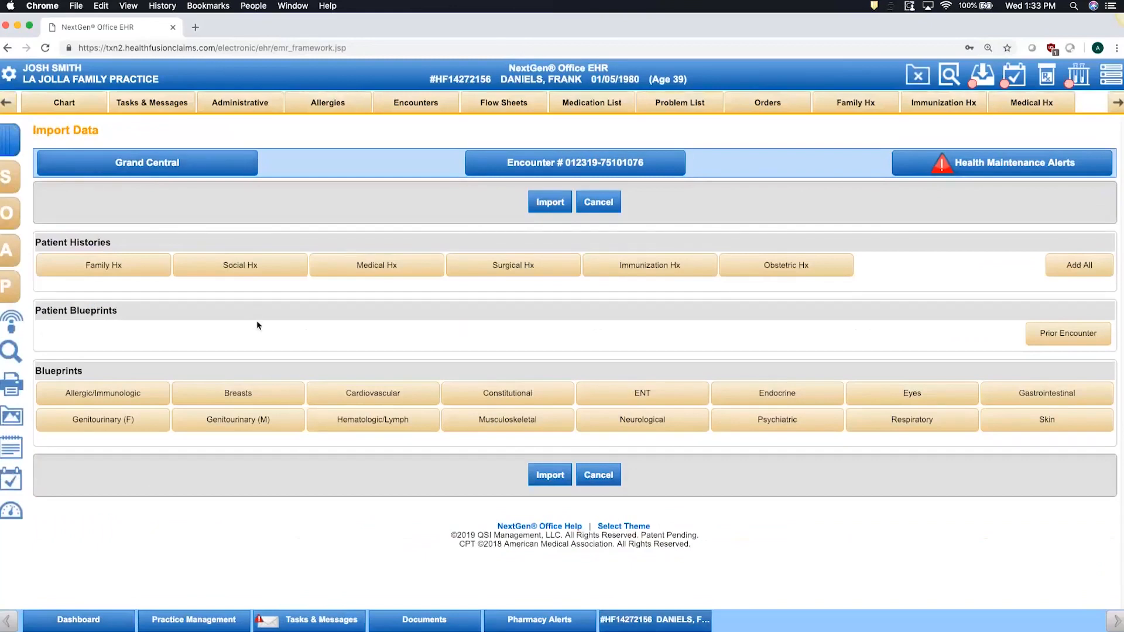
pyautogui.click(507, 419)
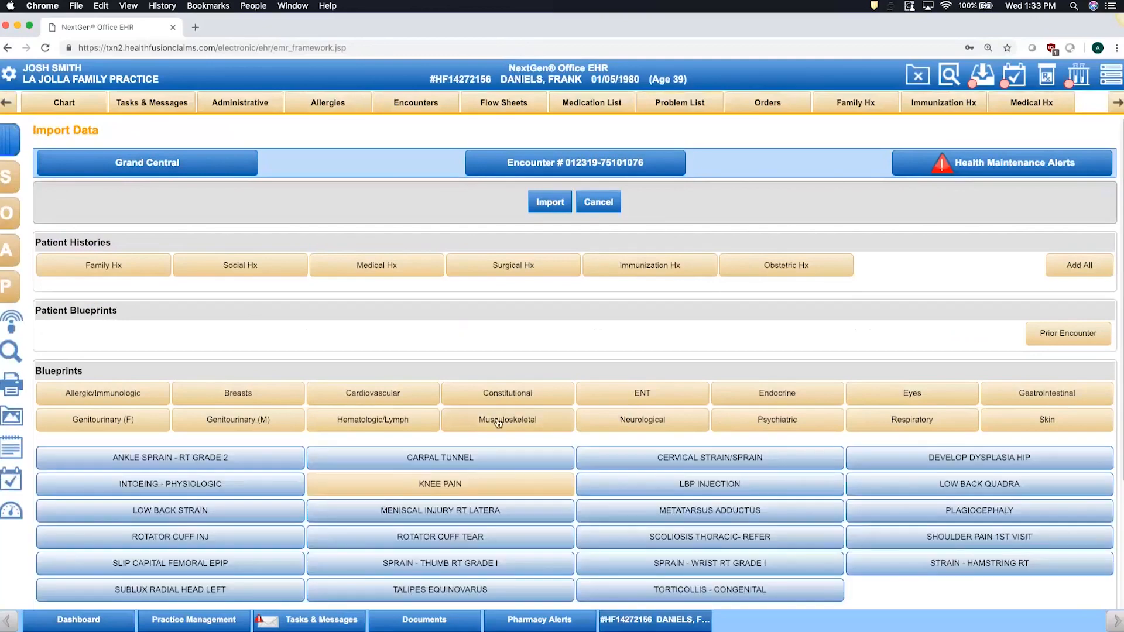
pyautogui.scroll(-3)
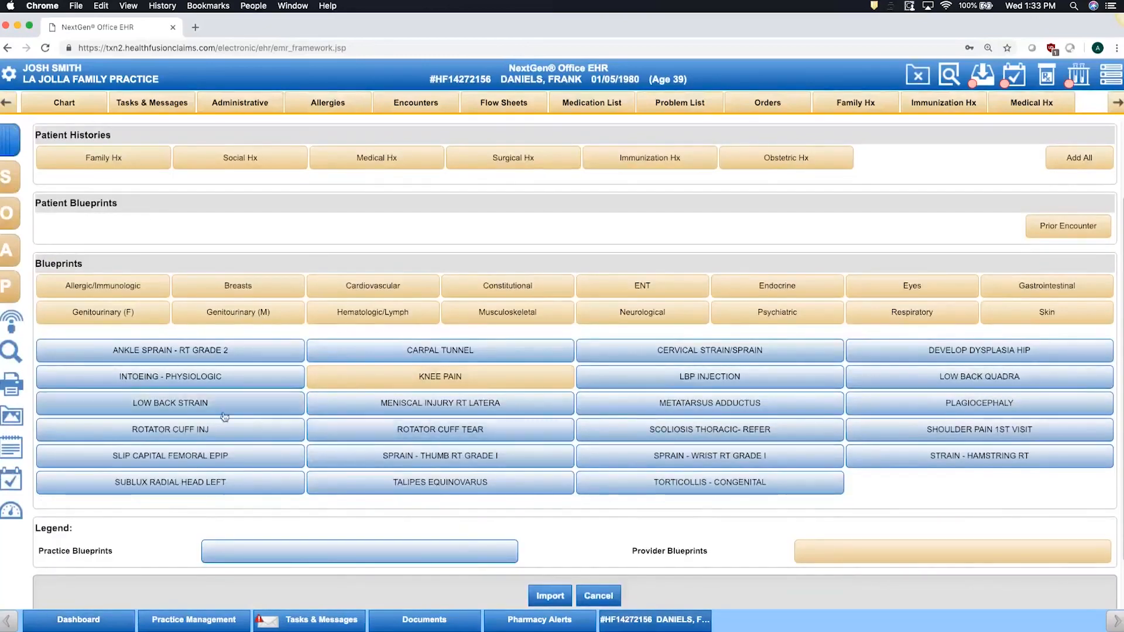
pyautogui.click(170, 400)
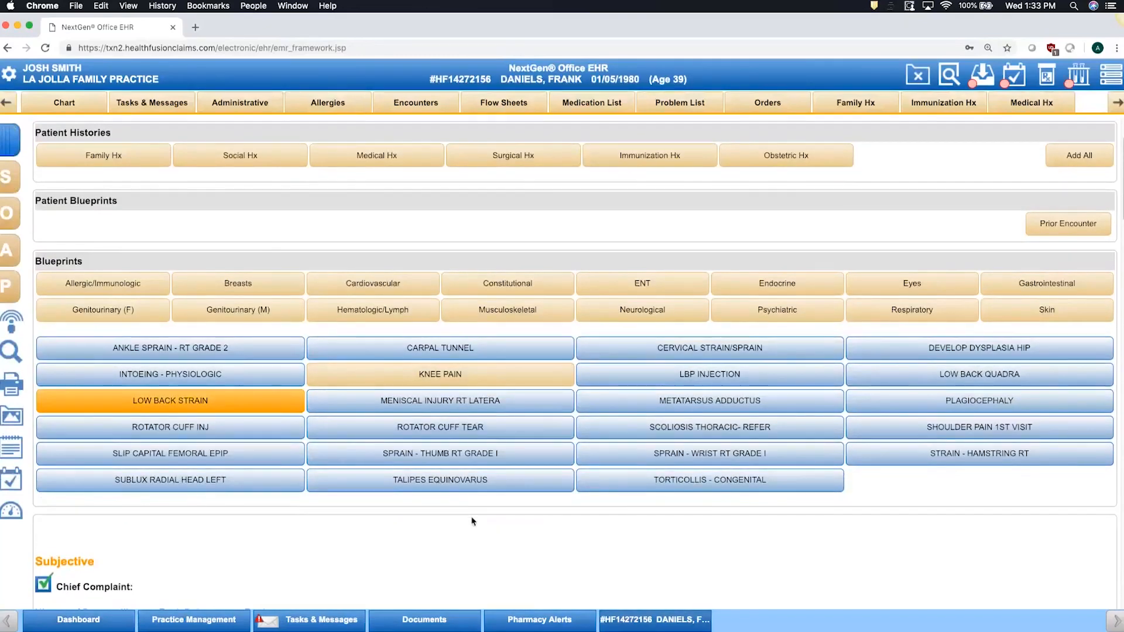
pyautogui.scroll(-3)
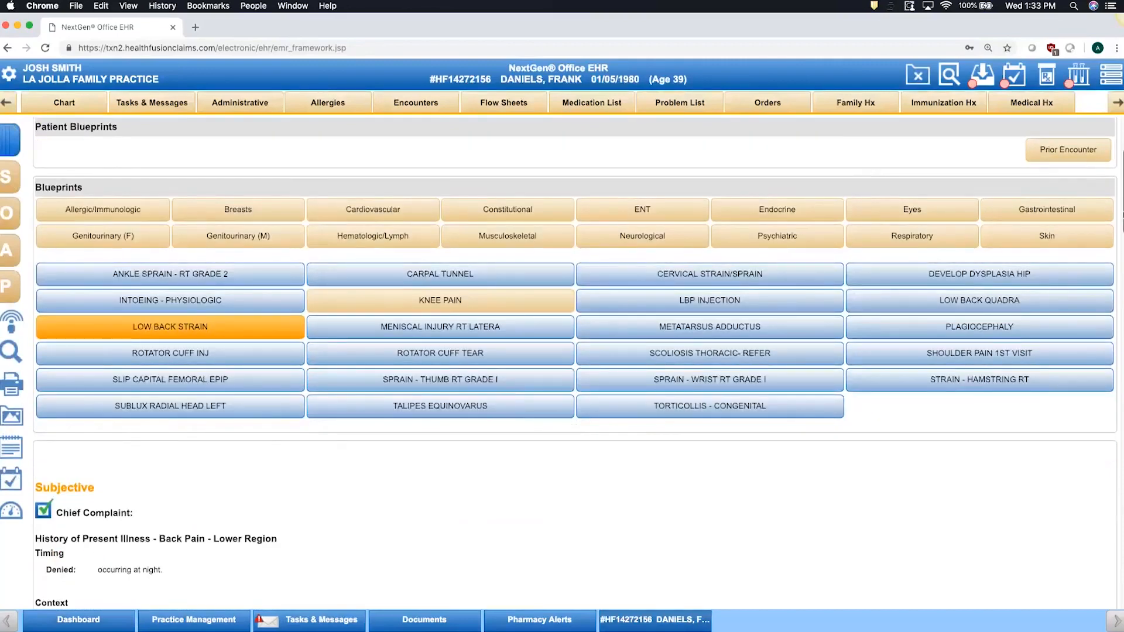
pyautogui.scroll(-3)
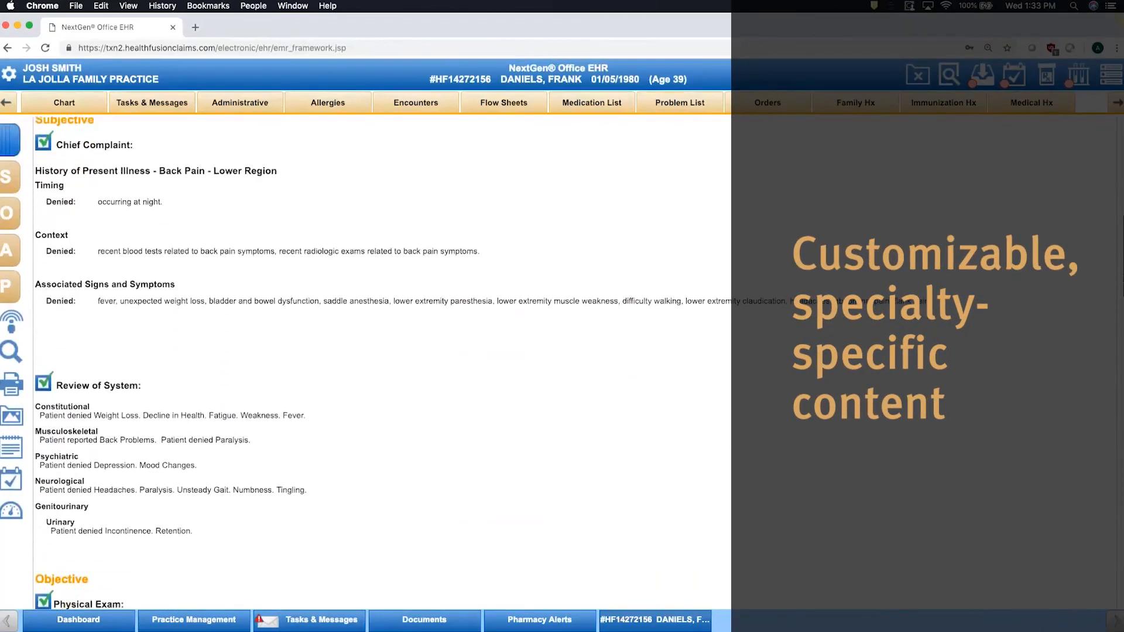
pyautogui.scroll(-3)
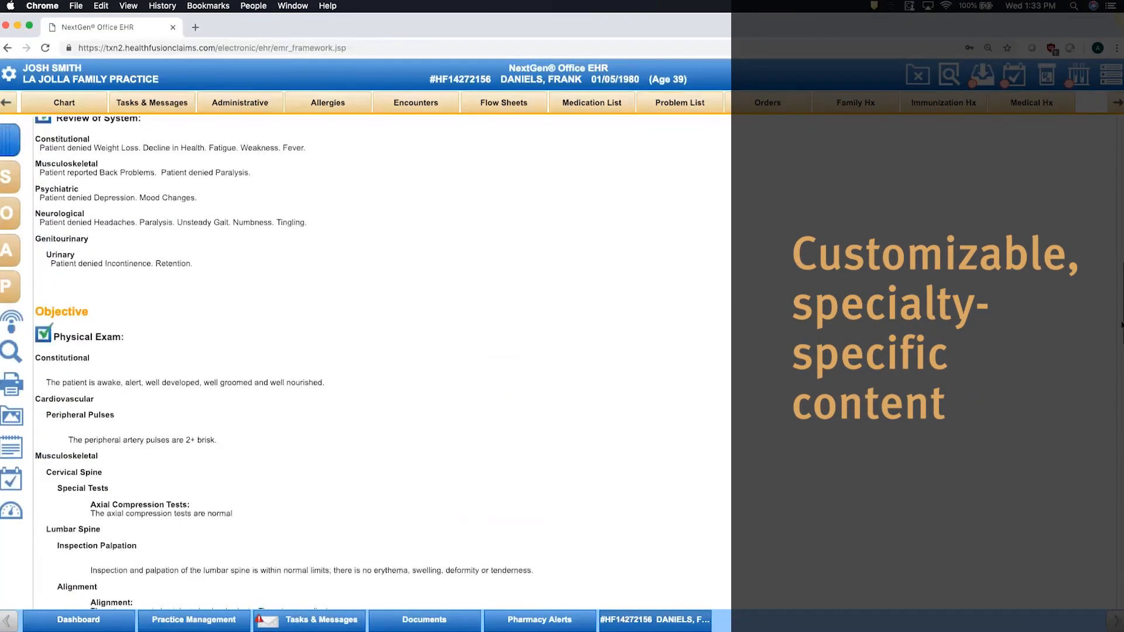
pyautogui.scroll(-3)
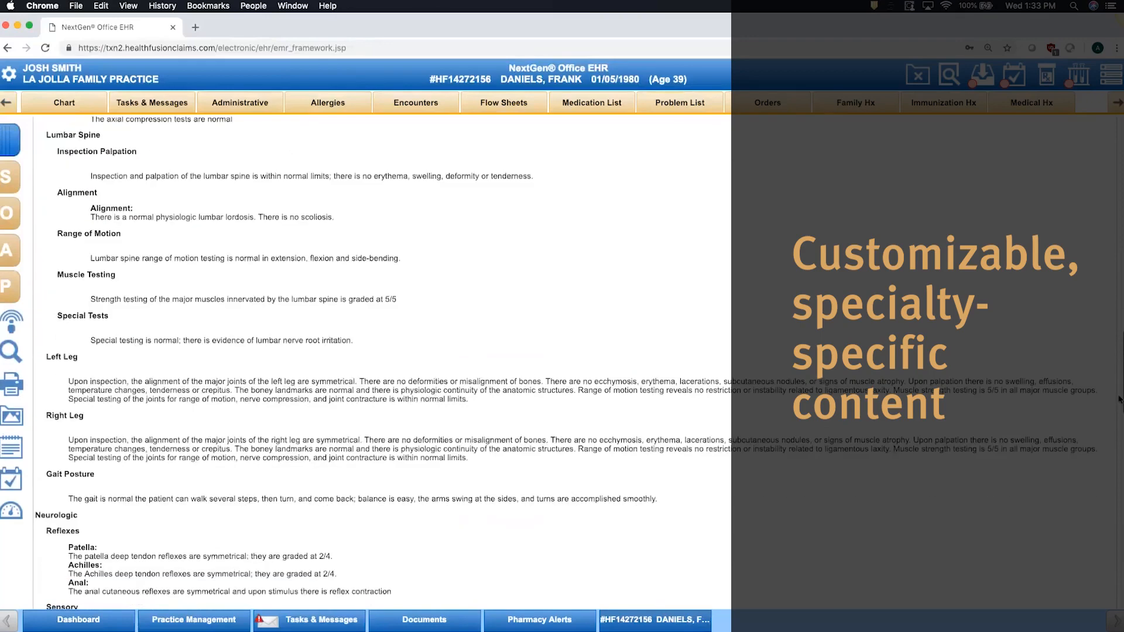
pyautogui.scroll(-3)
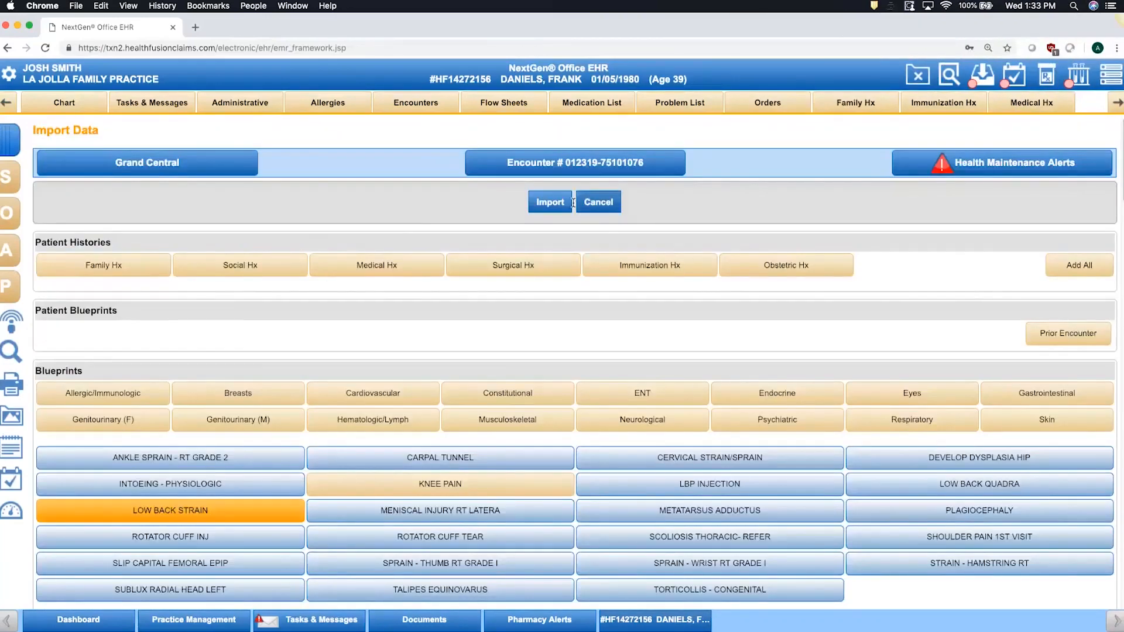
# - Import the LOW BACK STRAIN blueprint and view the encounter's Physical Exam findings
pyautogui.click(550, 201)
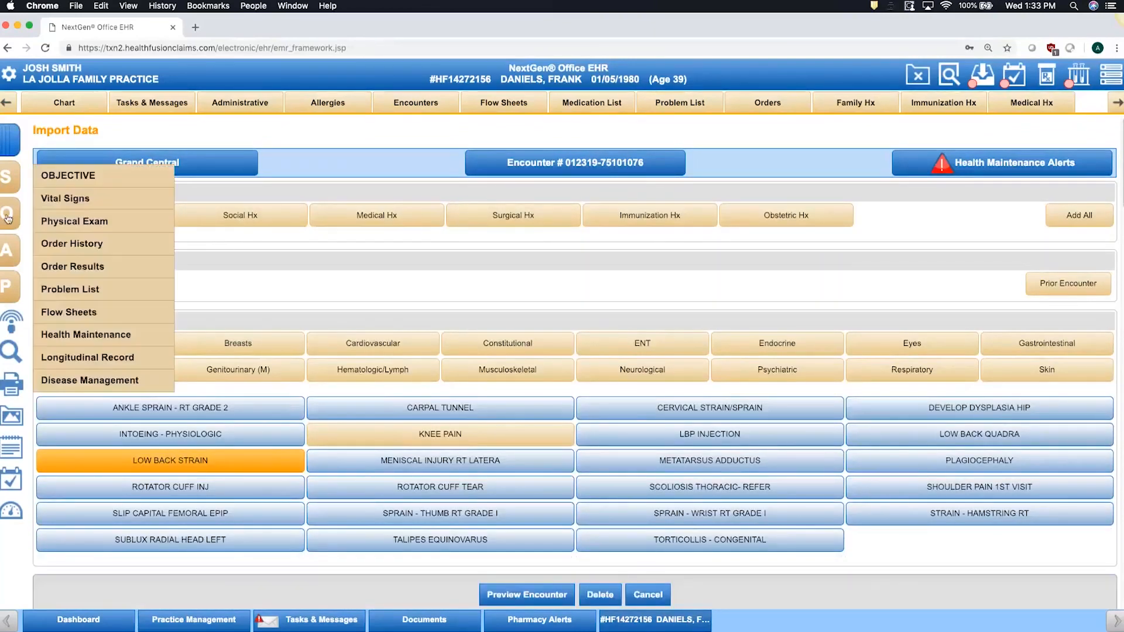
pyautogui.click(74, 220)
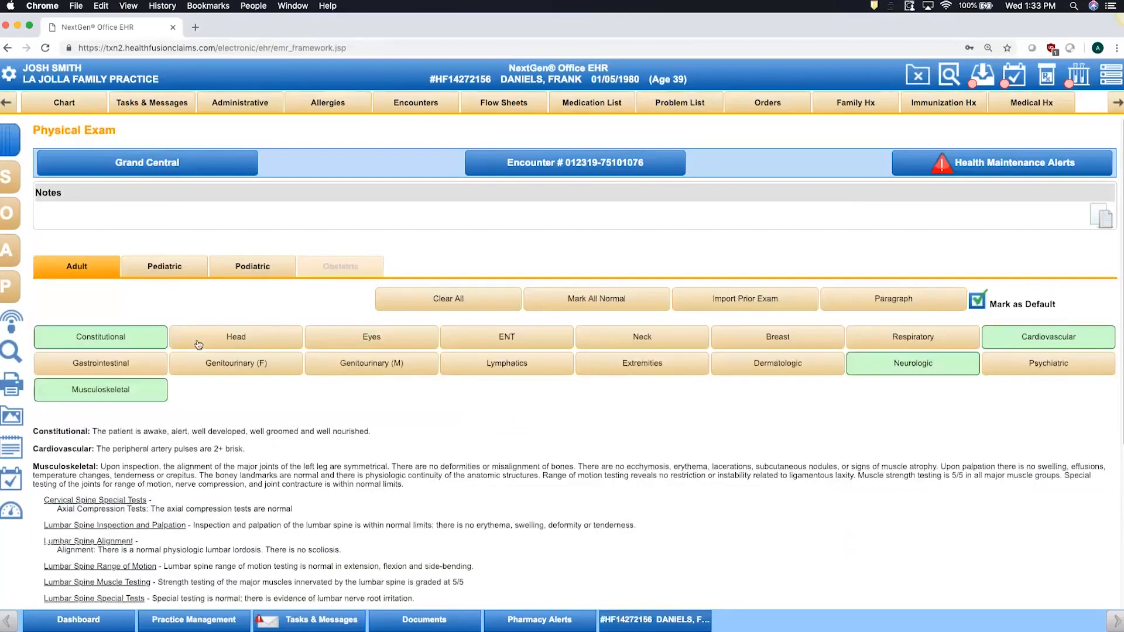
pyautogui.moveTo(255, 418)
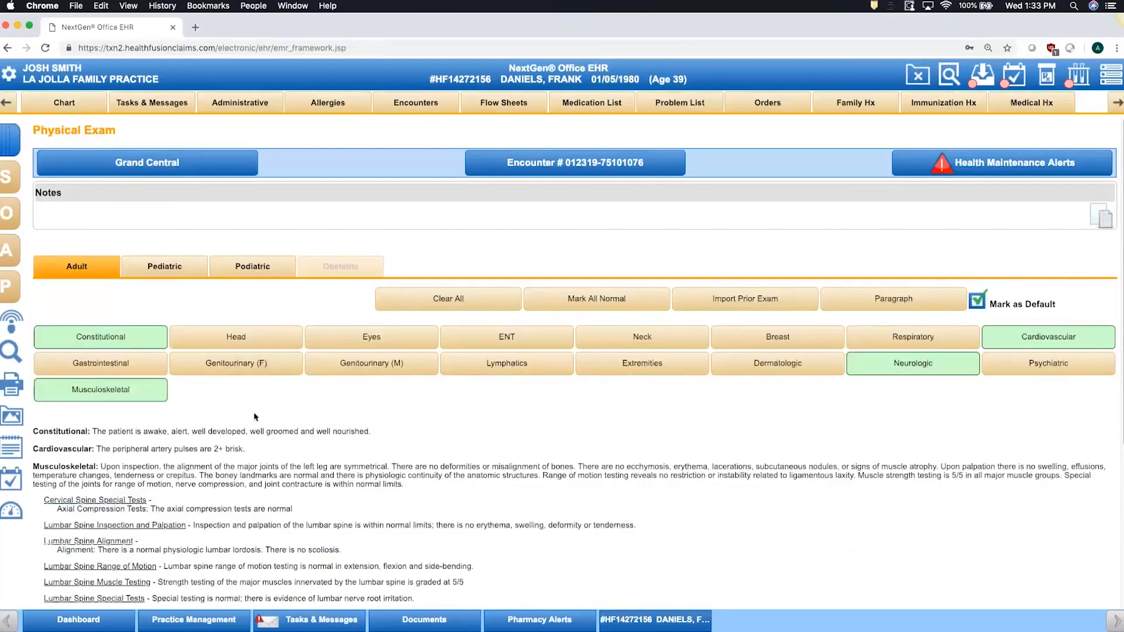
pyautogui.moveTo(249, 417)
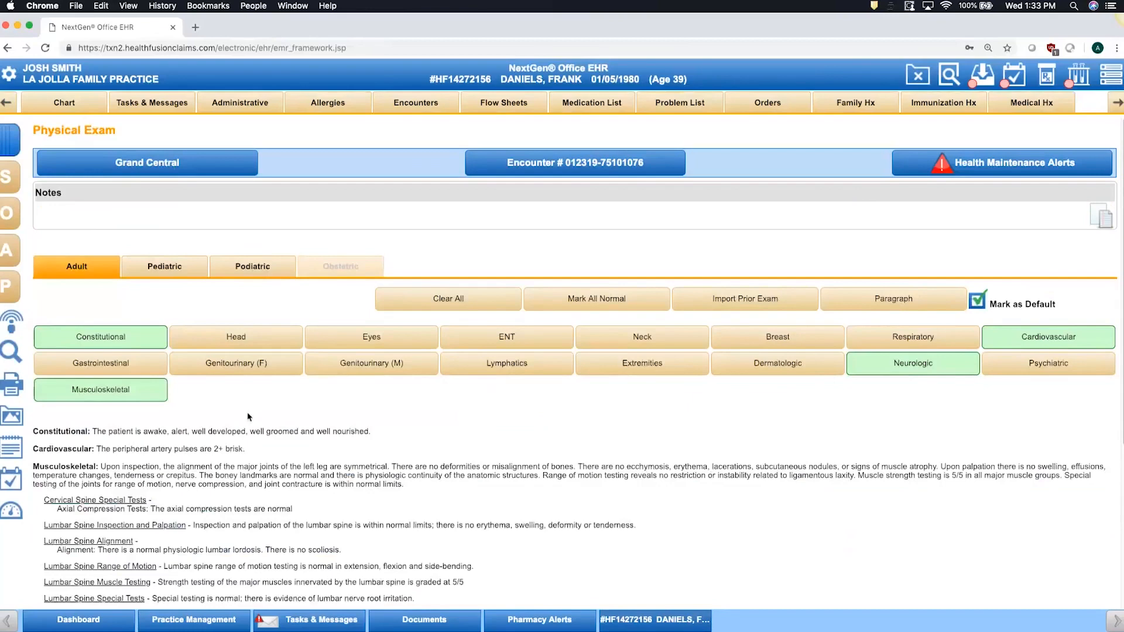
# - View Procedure Coding with the 99212 office visit, then bring up the MIPS Dashboard
pyautogui.click(12, 289)
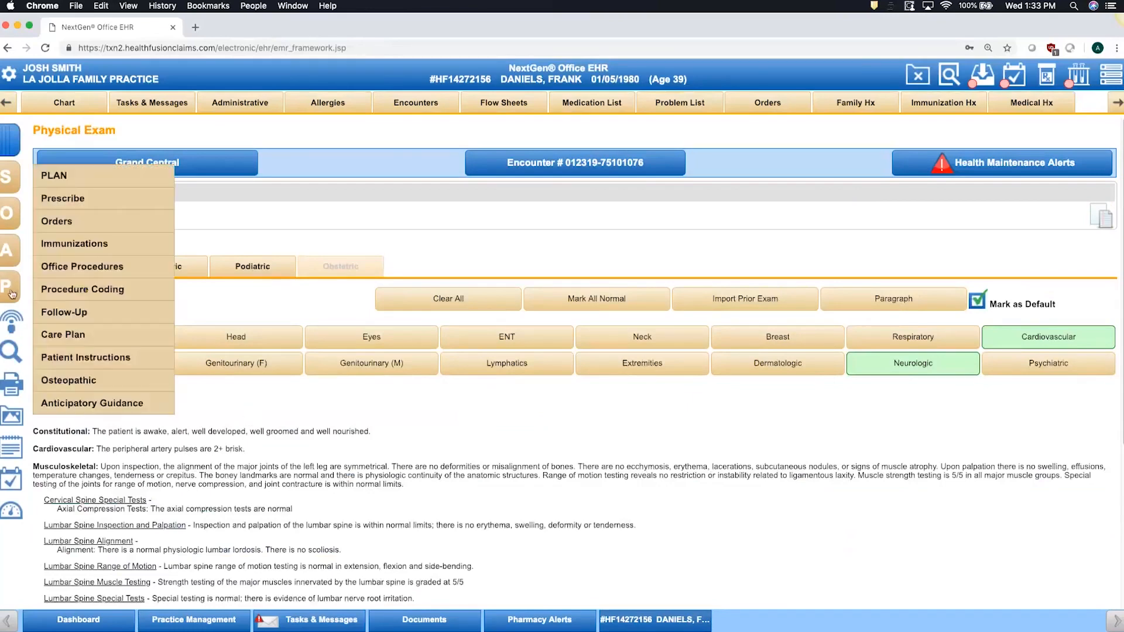
pyautogui.click(82, 289)
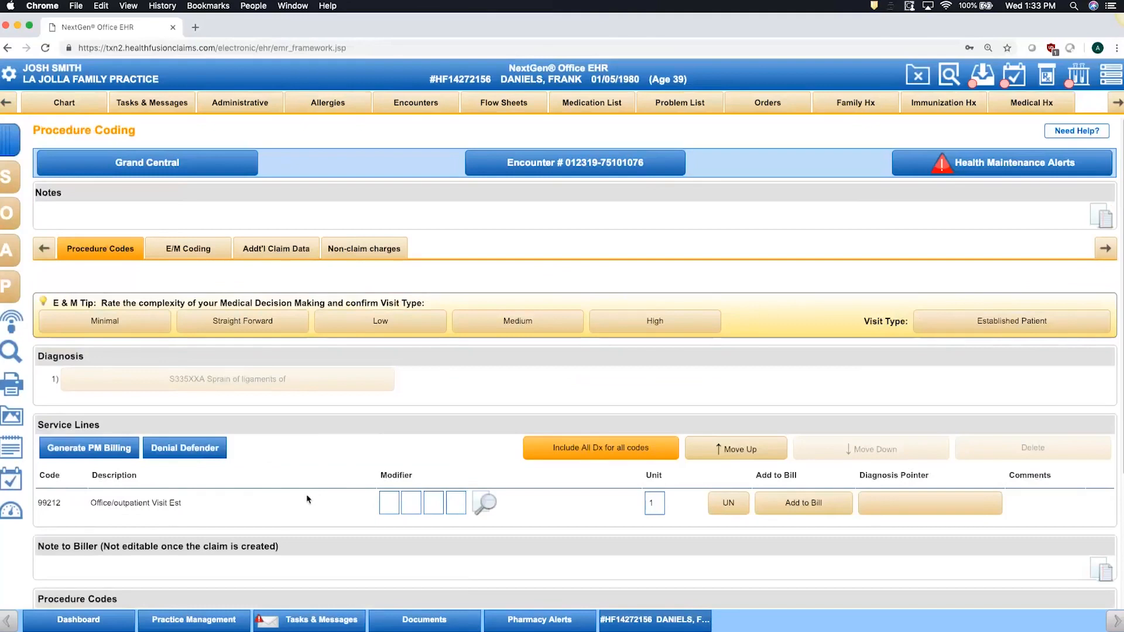
pyautogui.click(89, 448)
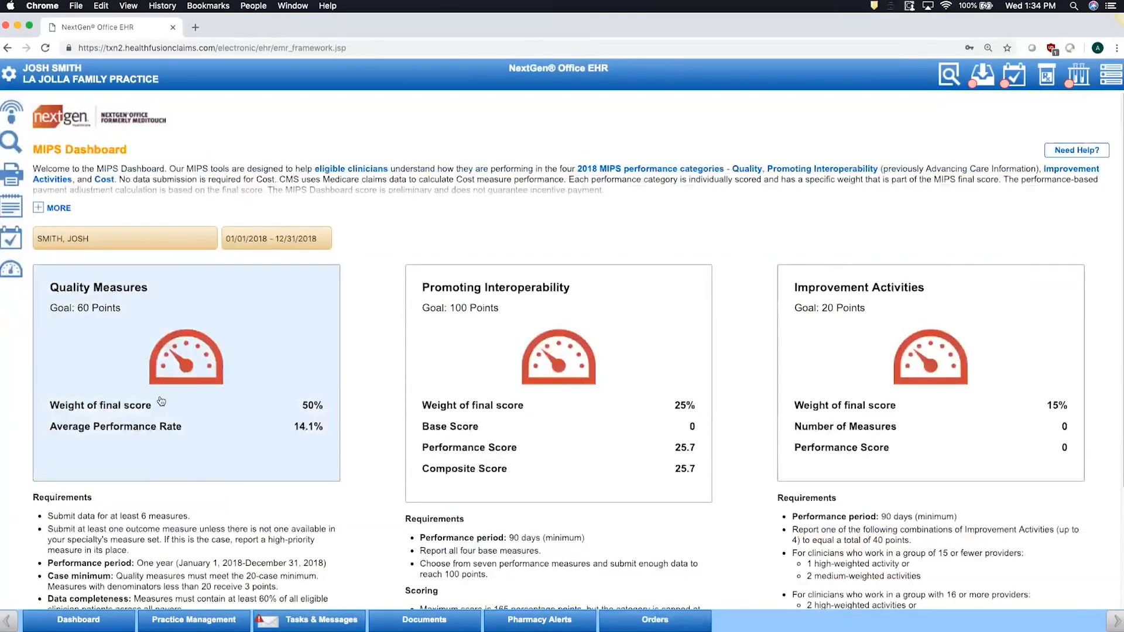
# - Review the top six MIPS quality measures and list patients failing the BMI measure
pyautogui.click(185, 373)
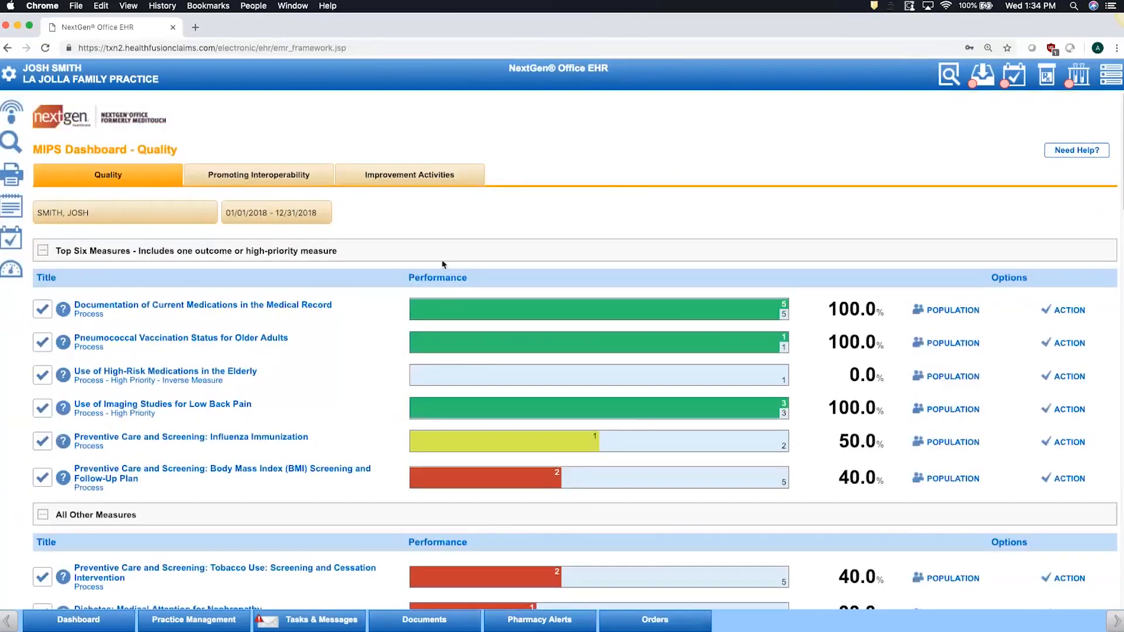
pyautogui.moveTo(463, 228)
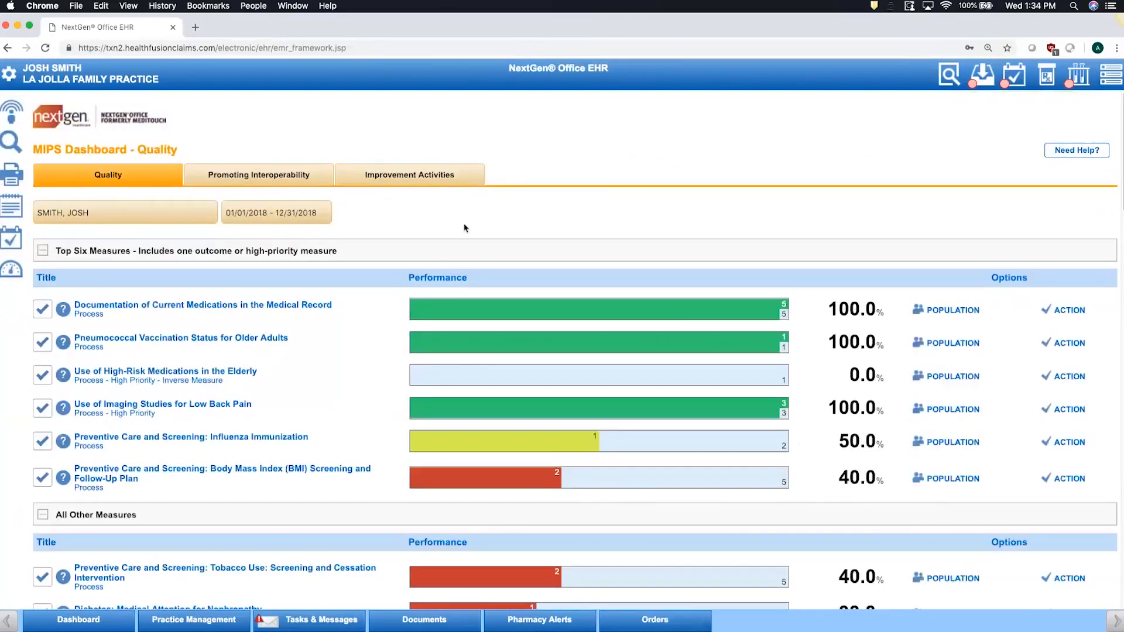
pyautogui.moveTo(794, 397)
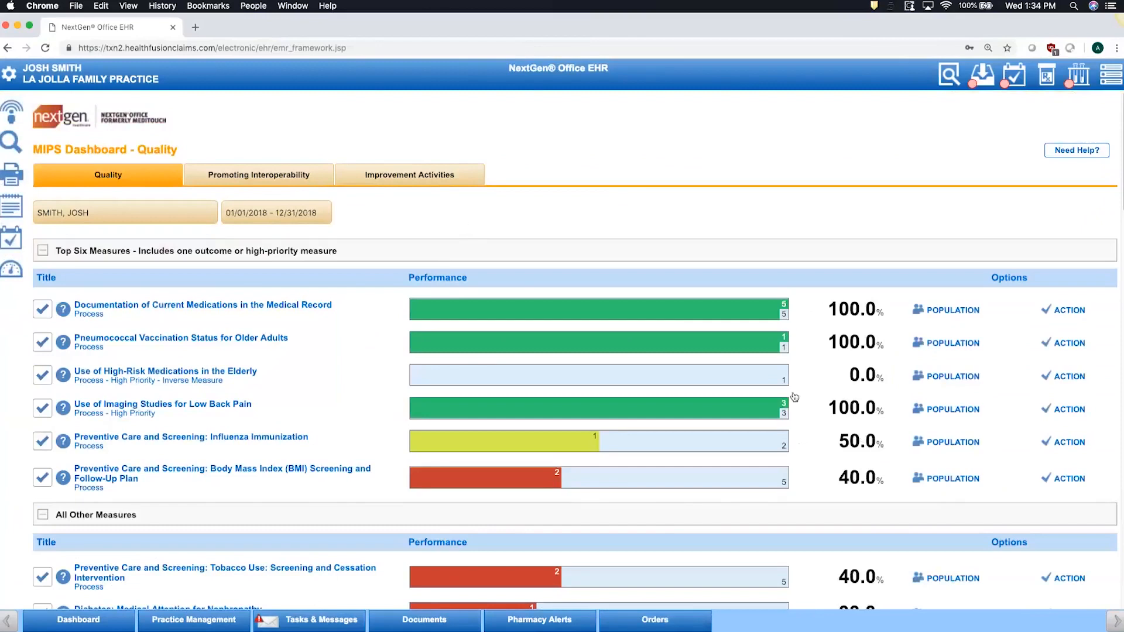
pyautogui.moveTo(863, 498)
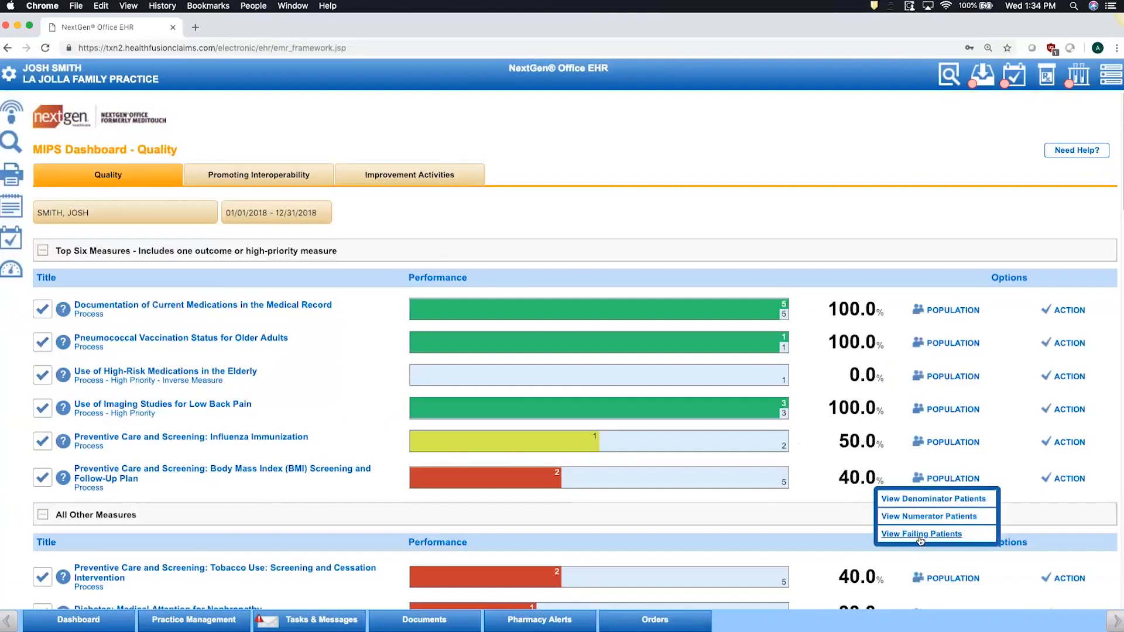
pyautogui.click(923, 534)
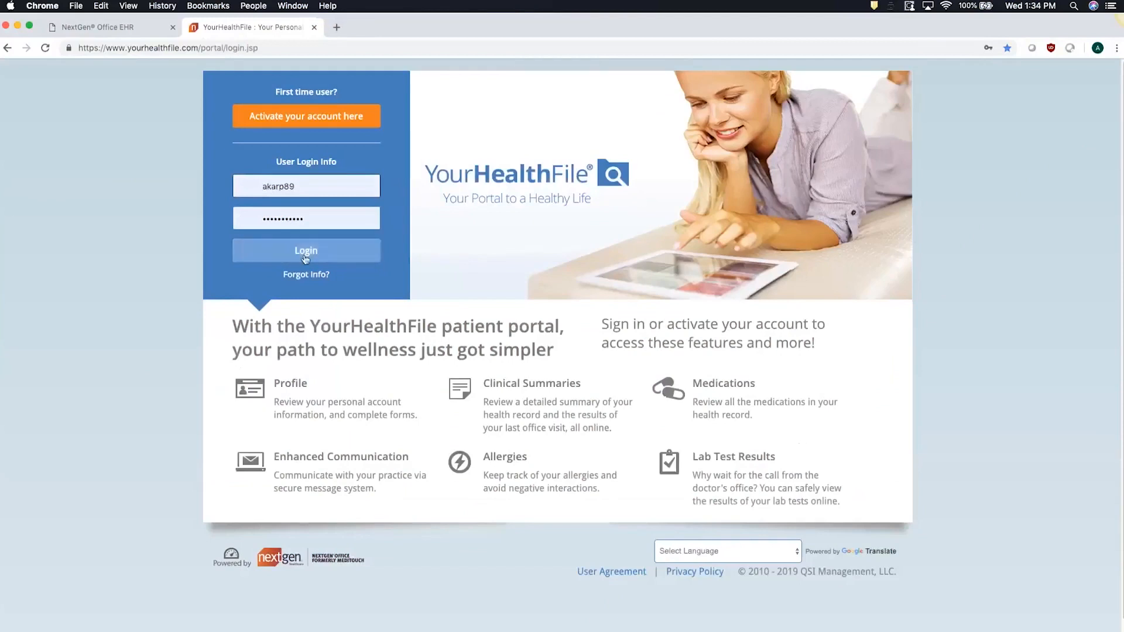
pyautogui.click(306, 250)
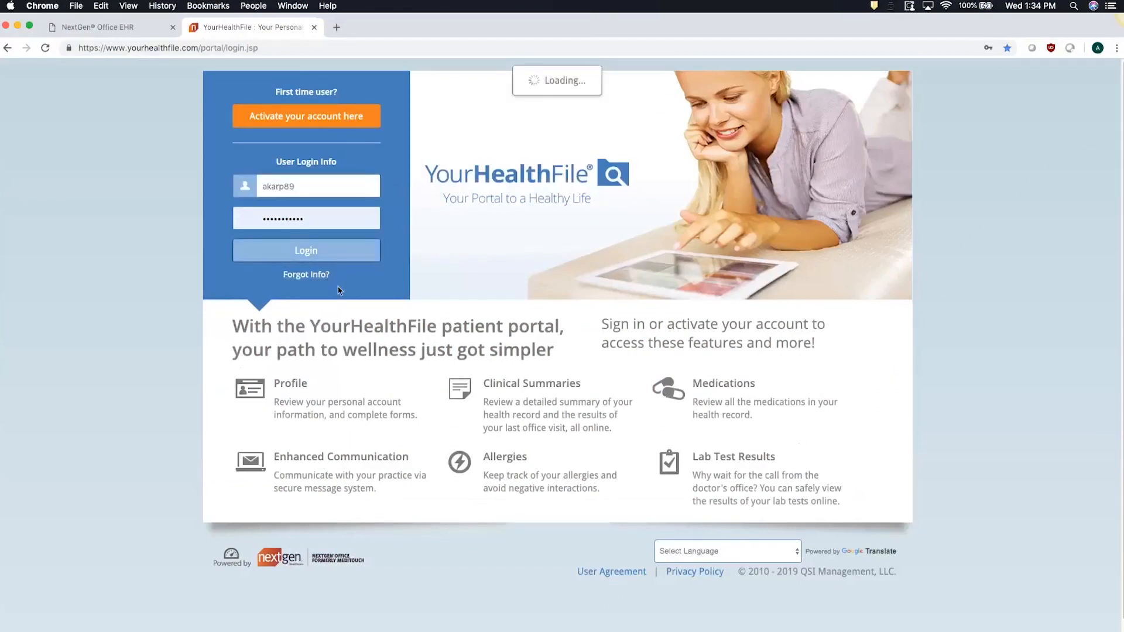
pyautogui.click(306, 250)
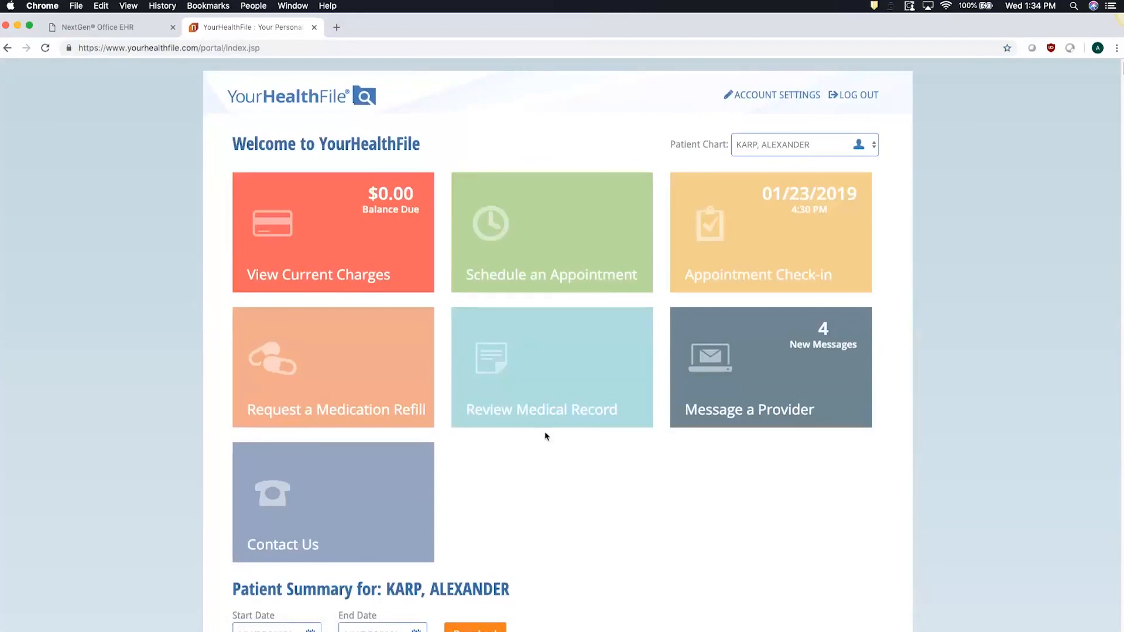
pyautogui.moveTo(766, 260)
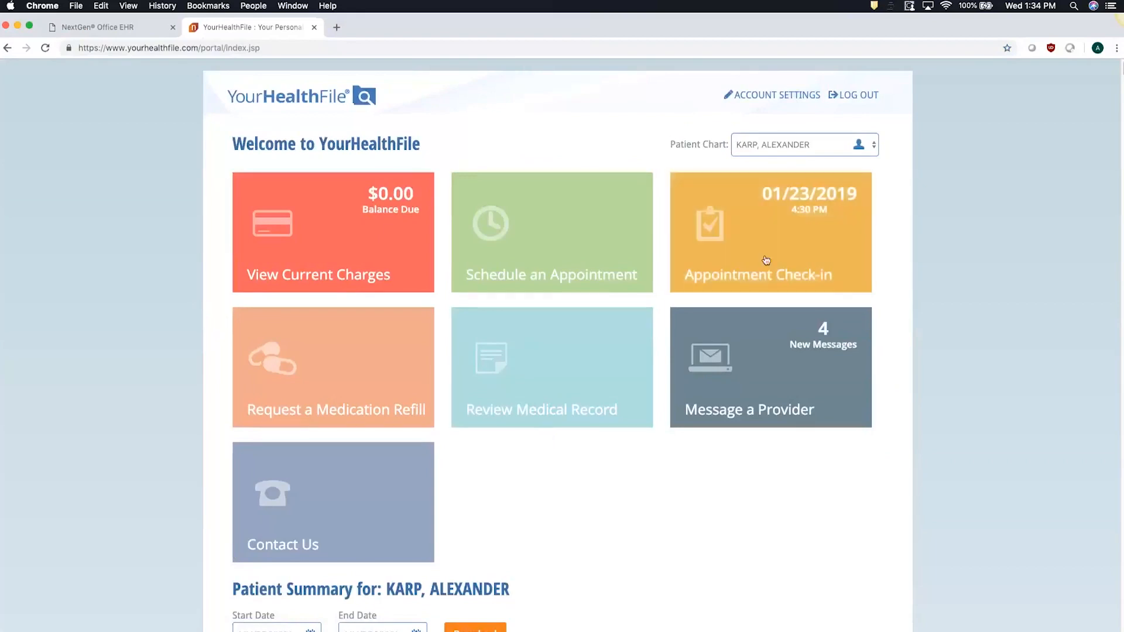
pyautogui.click(770, 247)
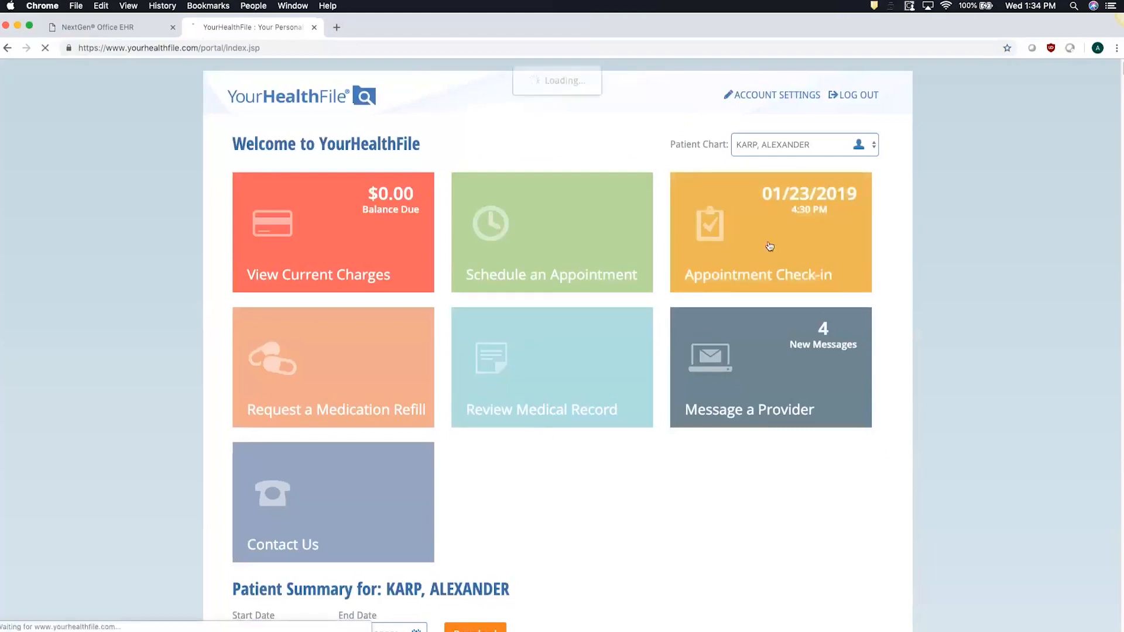
# - Review the 17 check-in steps, then return to the NextGen Office patient tracker
pyautogui.click(770, 232)
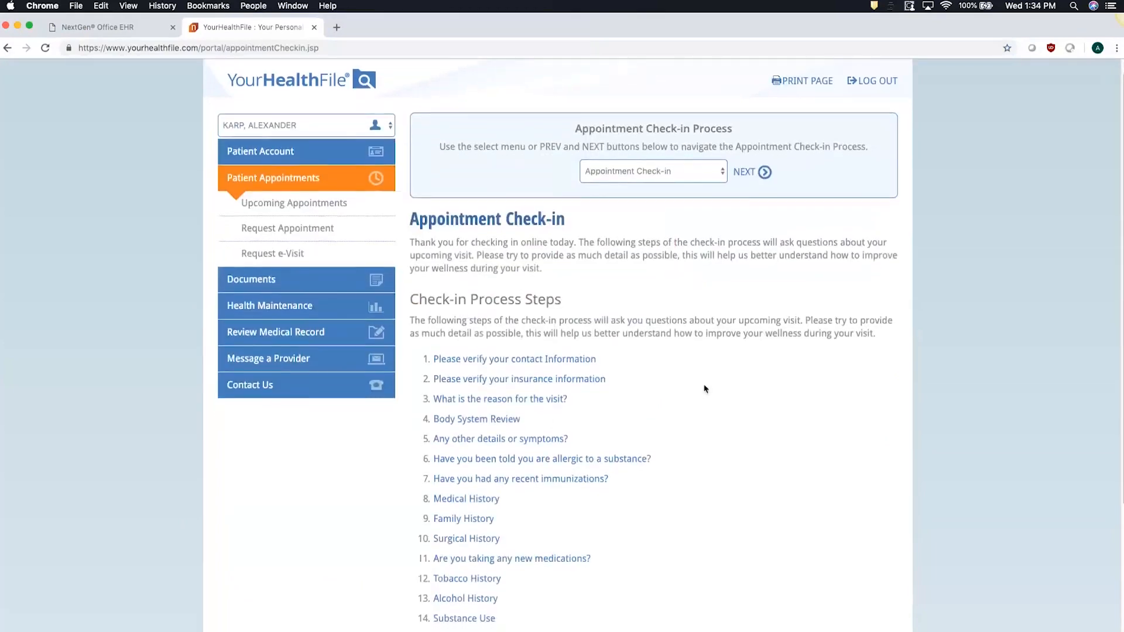
pyautogui.scroll(-3)
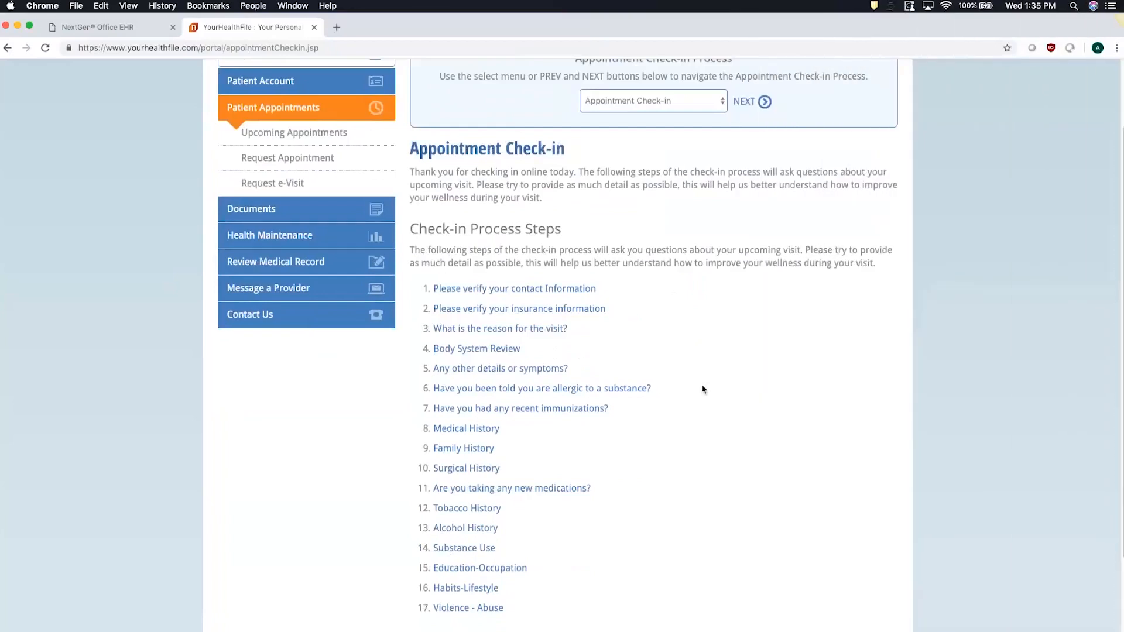
pyautogui.click(108, 28)
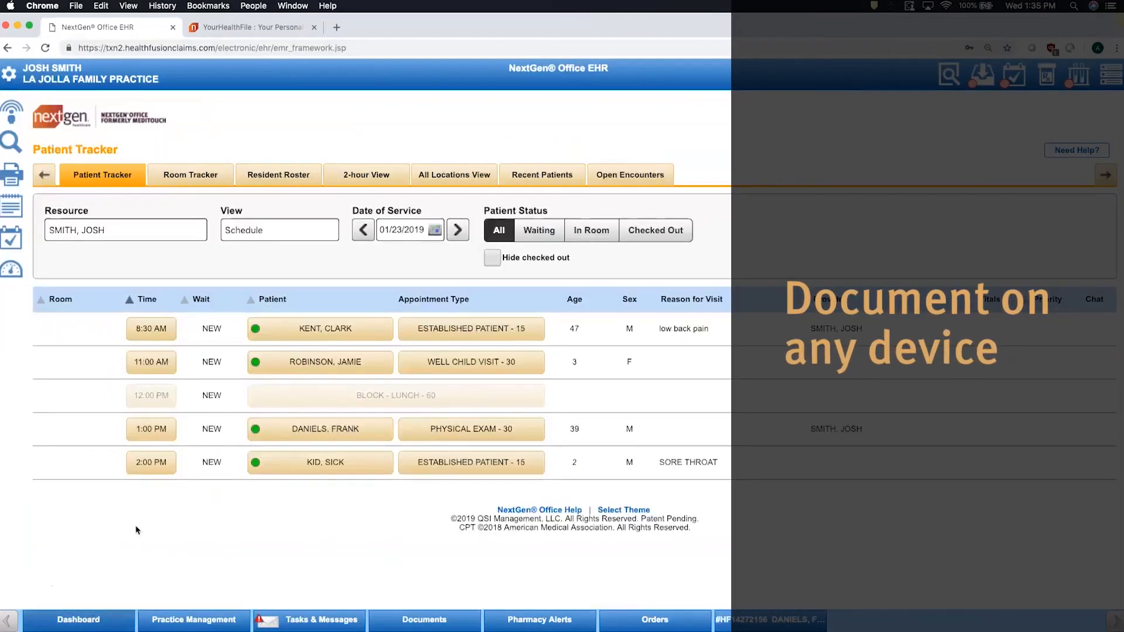
# - Open the 1:00 PM physical exam encounter at its Chief Complaint section
pyautogui.click(319, 429)
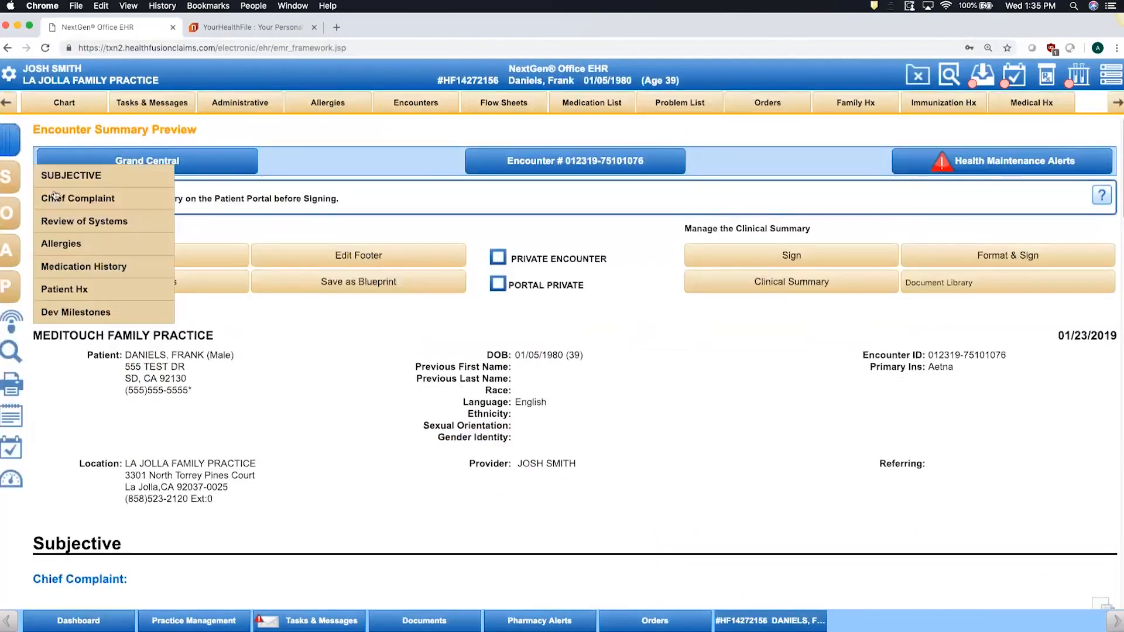
pyautogui.click(78, 198)
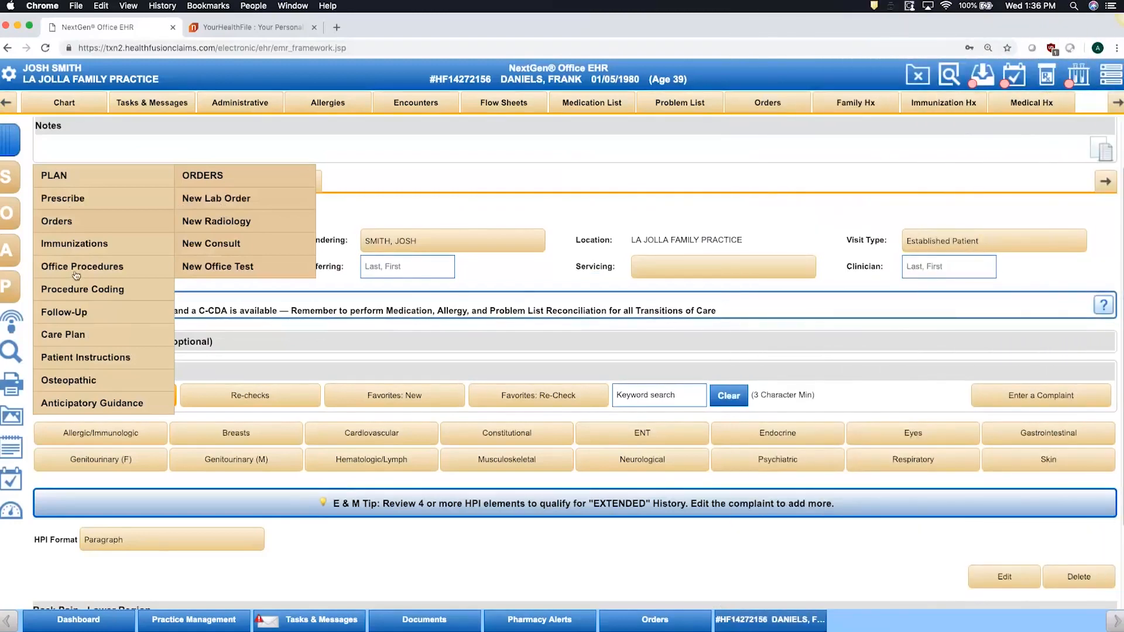
# - Add an Injection/Aspiration office procedure and review its disposition and post-procedure notes
pyautogui.click(82, 266)
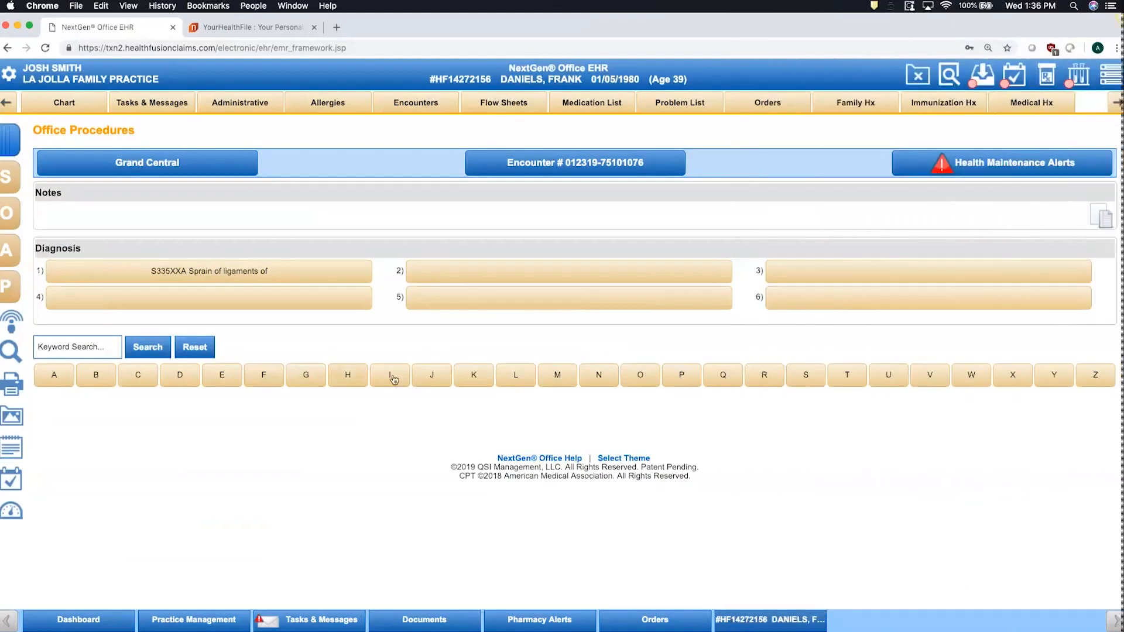
pyautogui.click(389, 375)
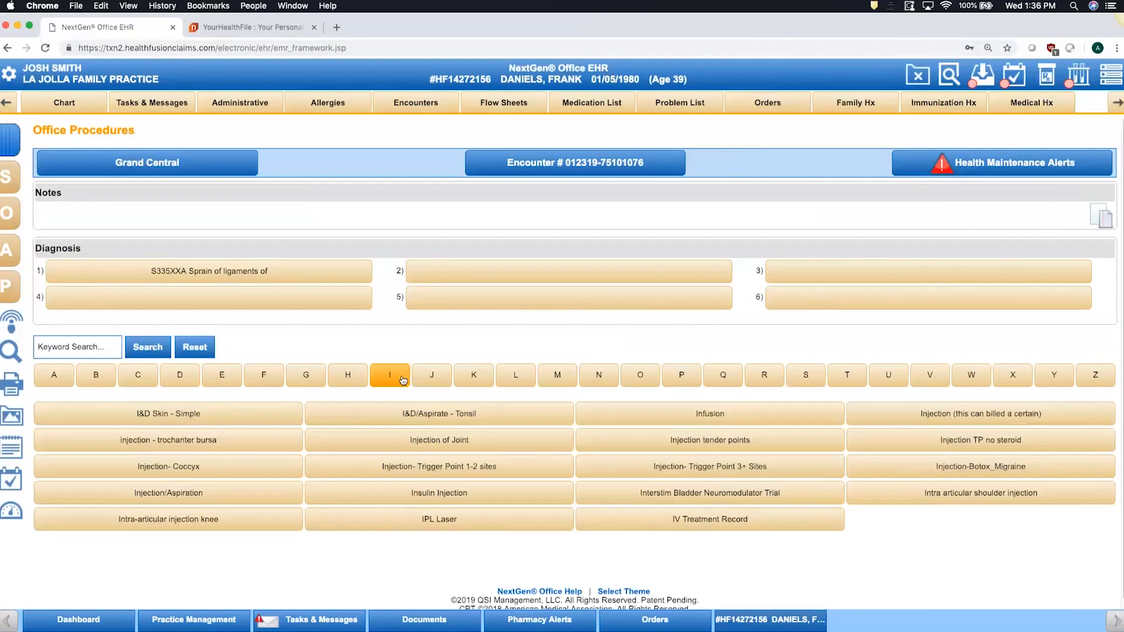
pyautogui.click(169, 493)
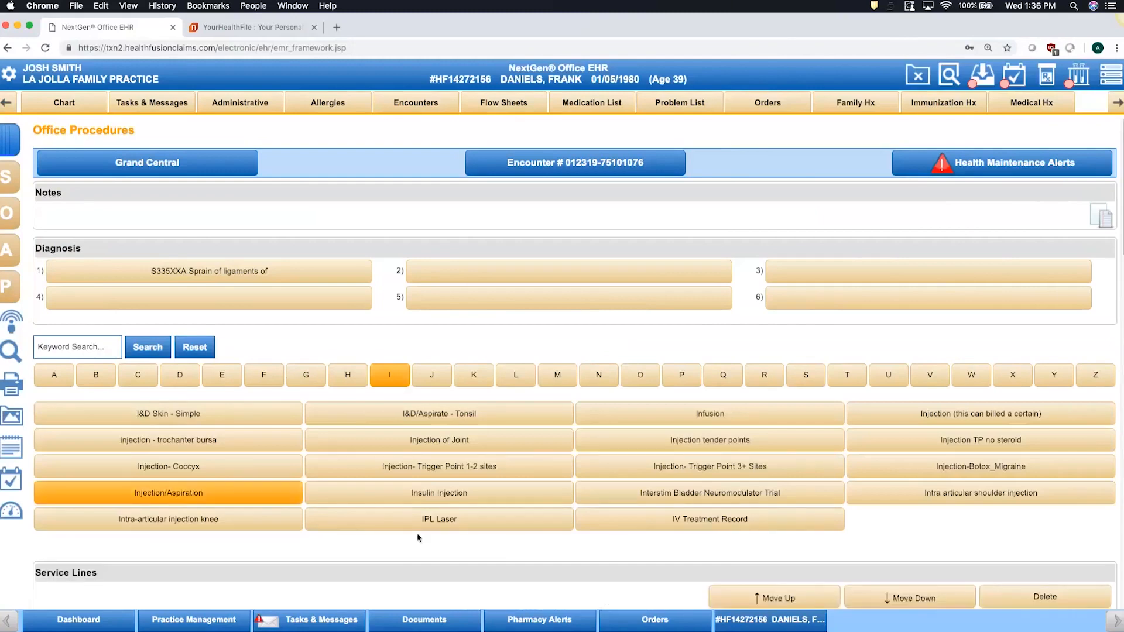
pyautogui.click(168, 493)
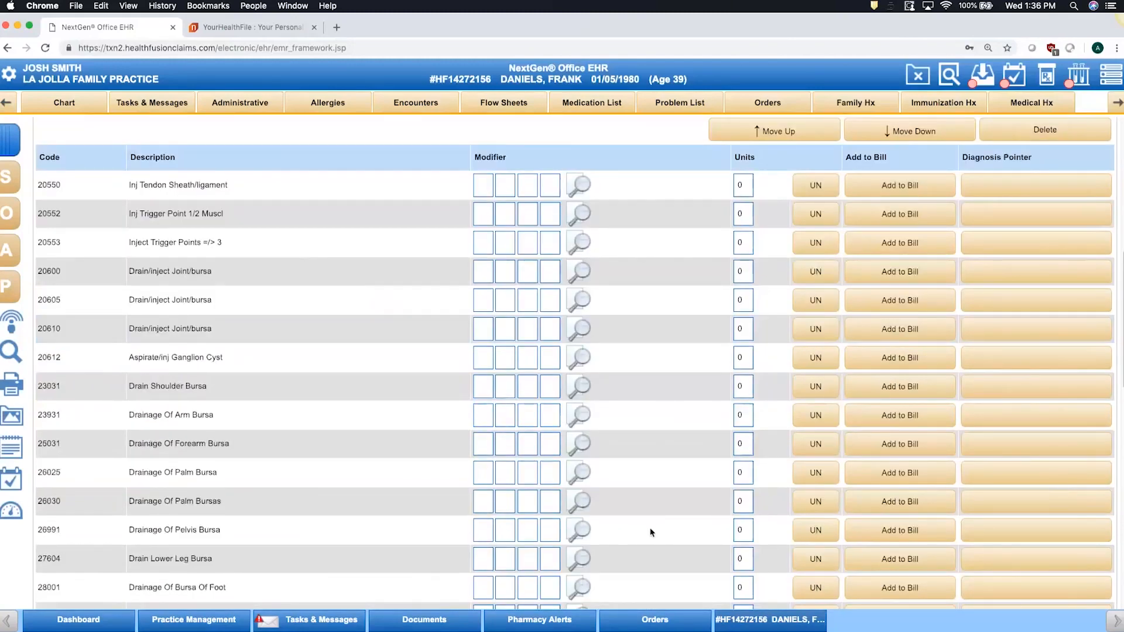
pyautogui.scroll(-3)
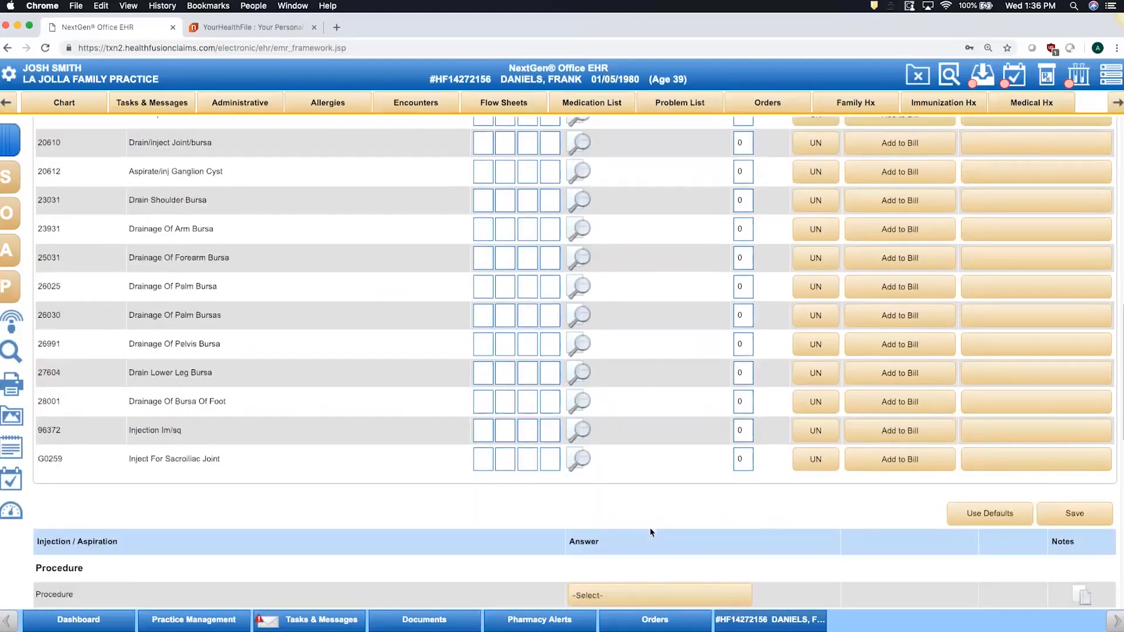
pyautogui.scroll(-3)
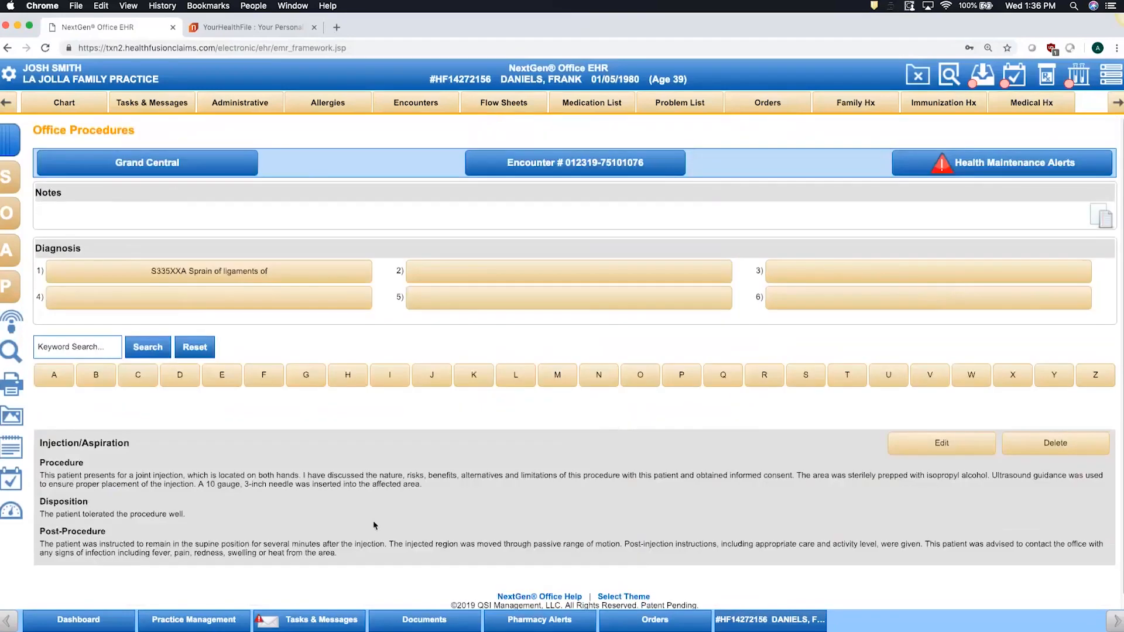
pyautogui.moveTo(370, 528)
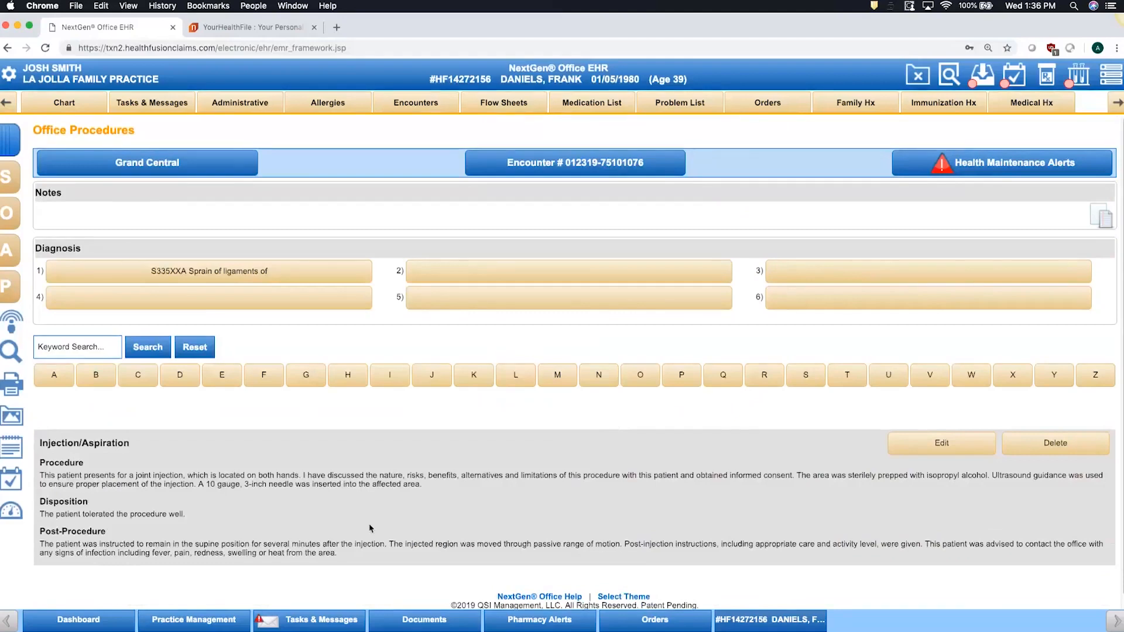